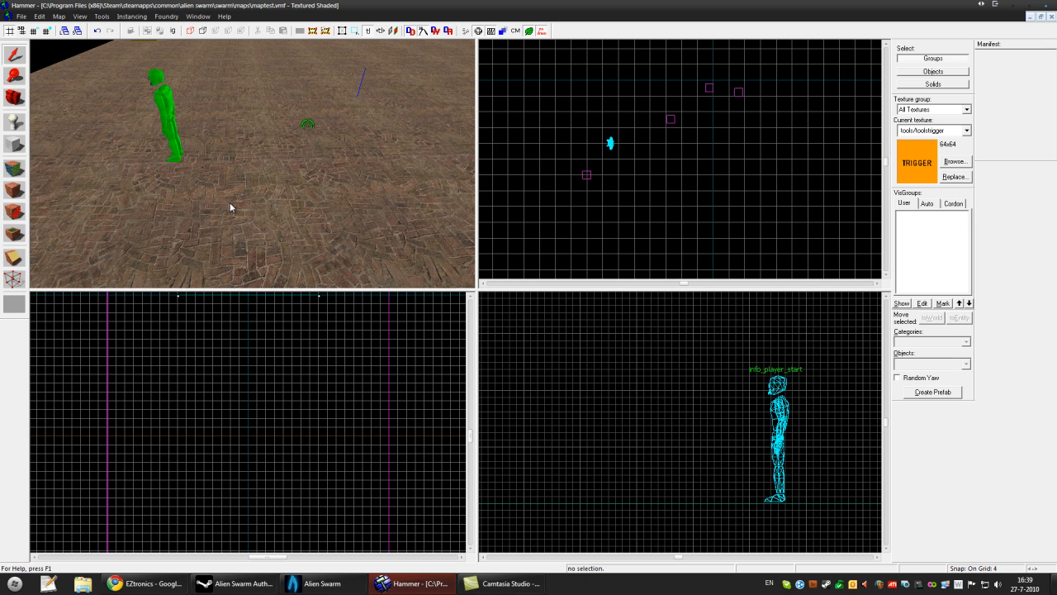
pyautogui.moveTo(231, 163)
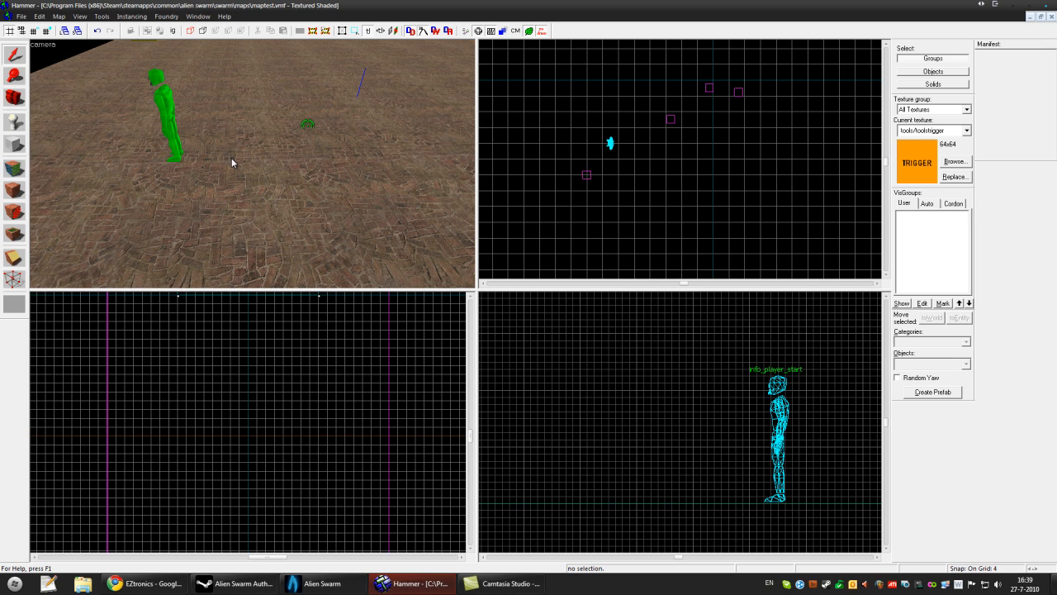
pyautogui.moveTo(200, 170)
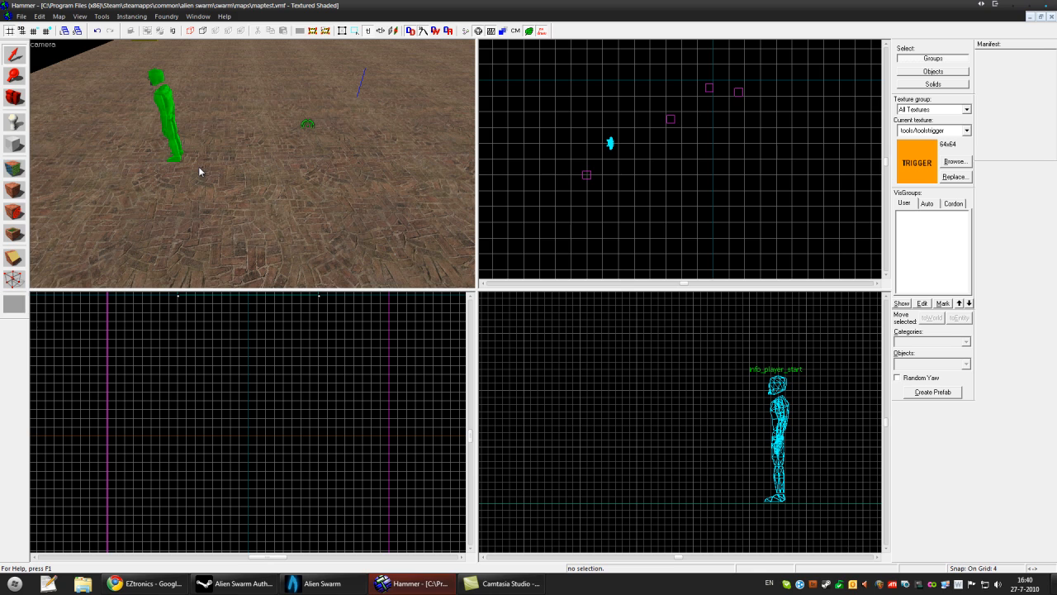
pyautogui.moveTo(195, 188)
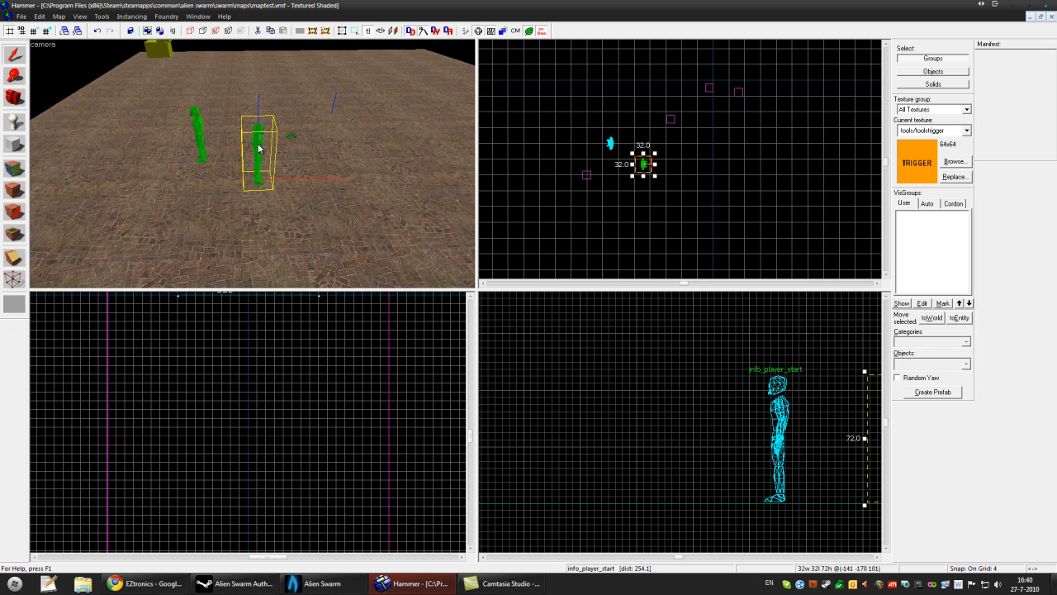
# Make the entity an asw_objective_kill_aliens objective requiring 10 drone kills.
pyautogui.doubleClick(258, 149)
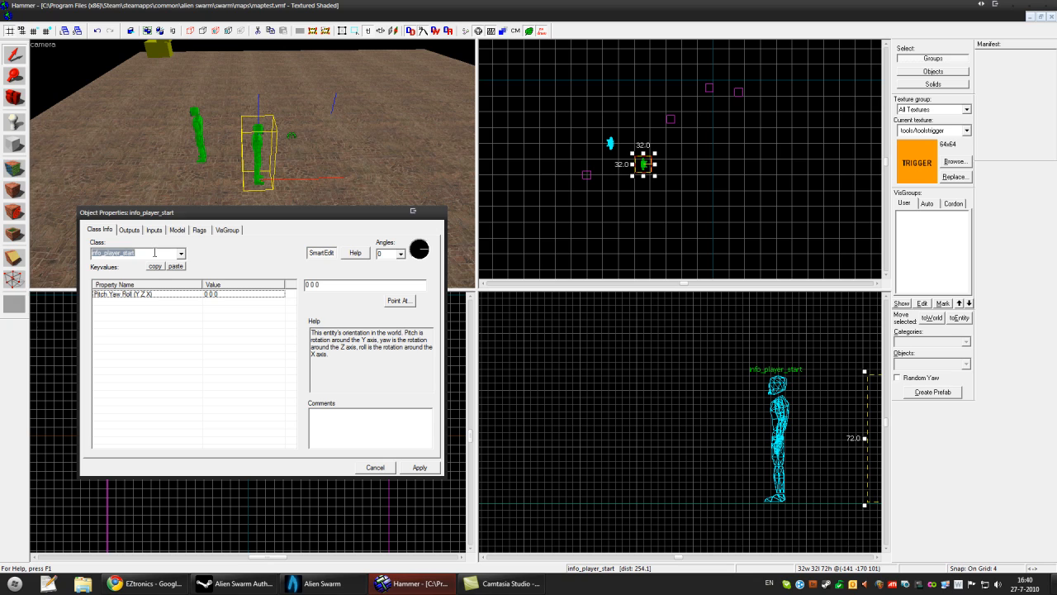
pyautogui.click(182, 253)
pyautogui.write('asw_object')
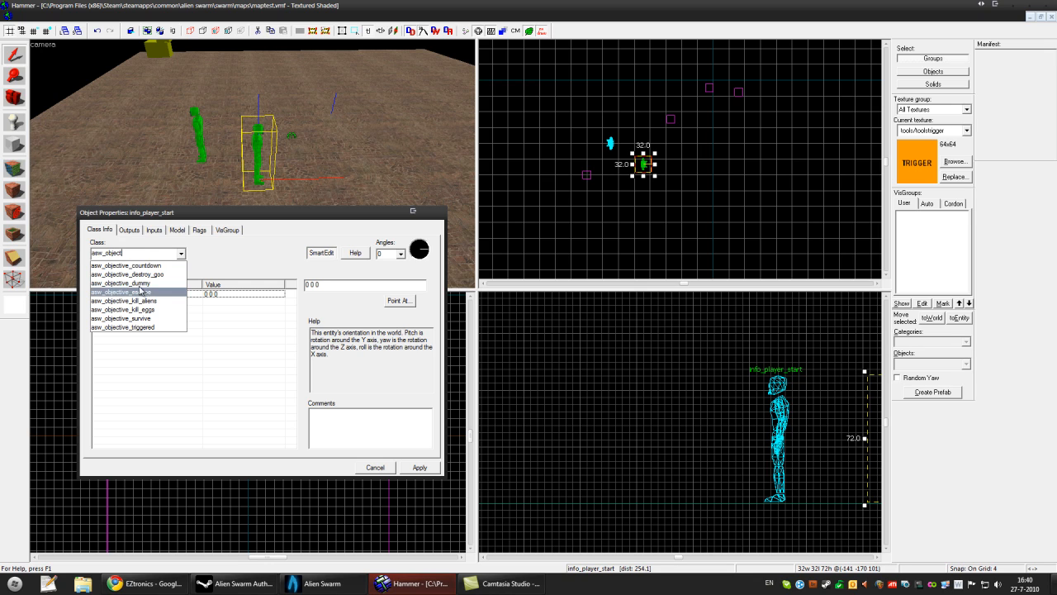
pyautogui.click(124, 301)
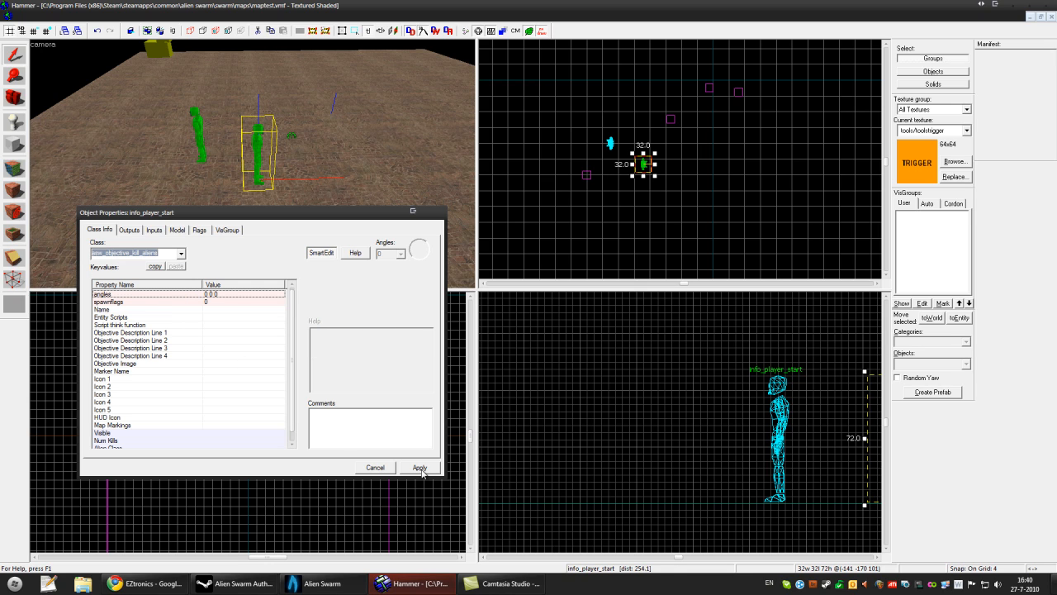
pyautogui.click(420, 468)
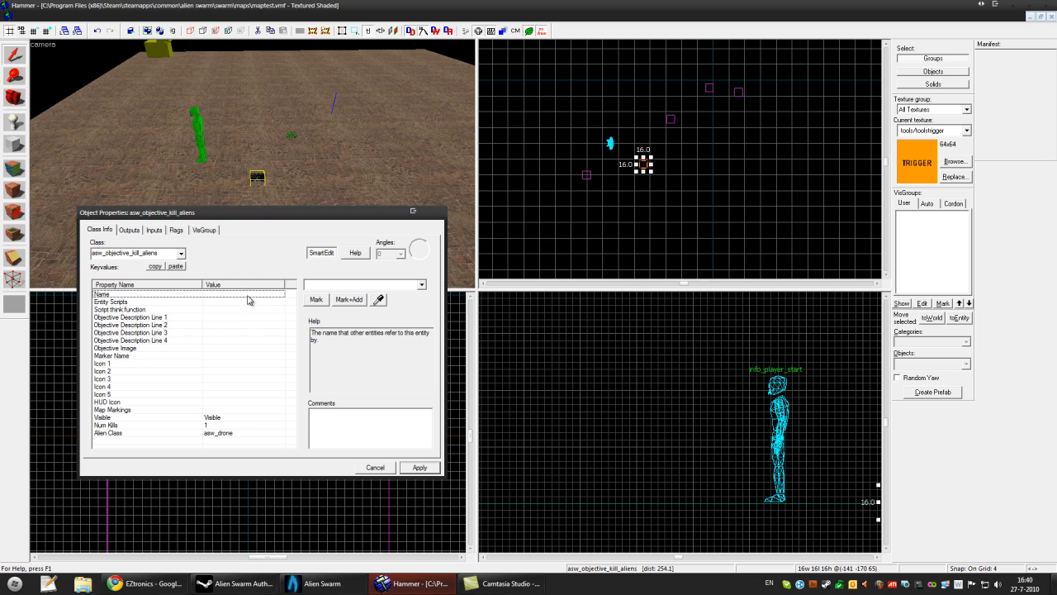
pyautogui.click(105, 424)
pyautogui.write('10')
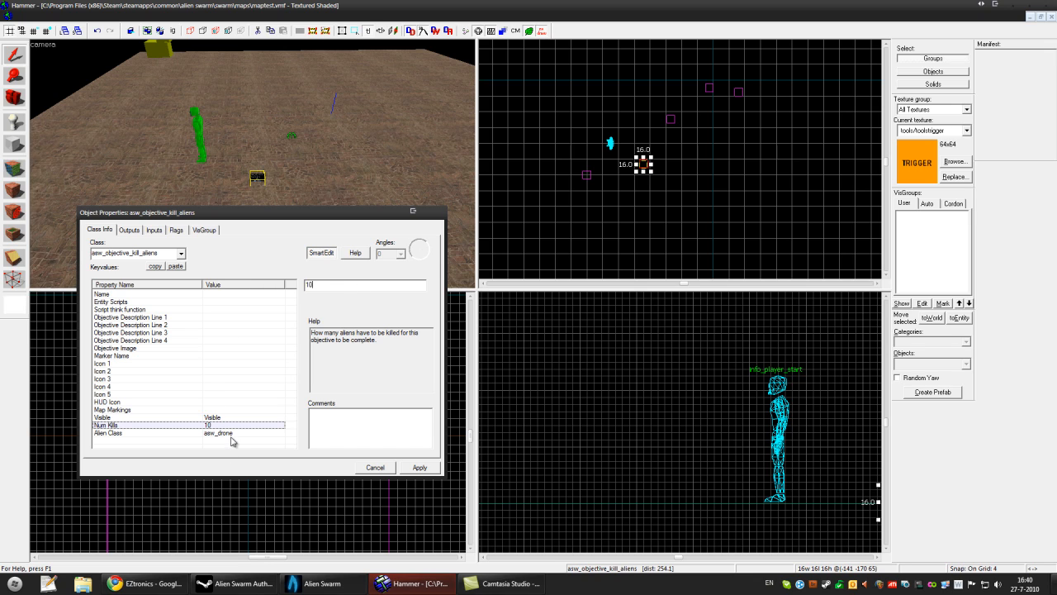
pyautogui.click(107, 433)
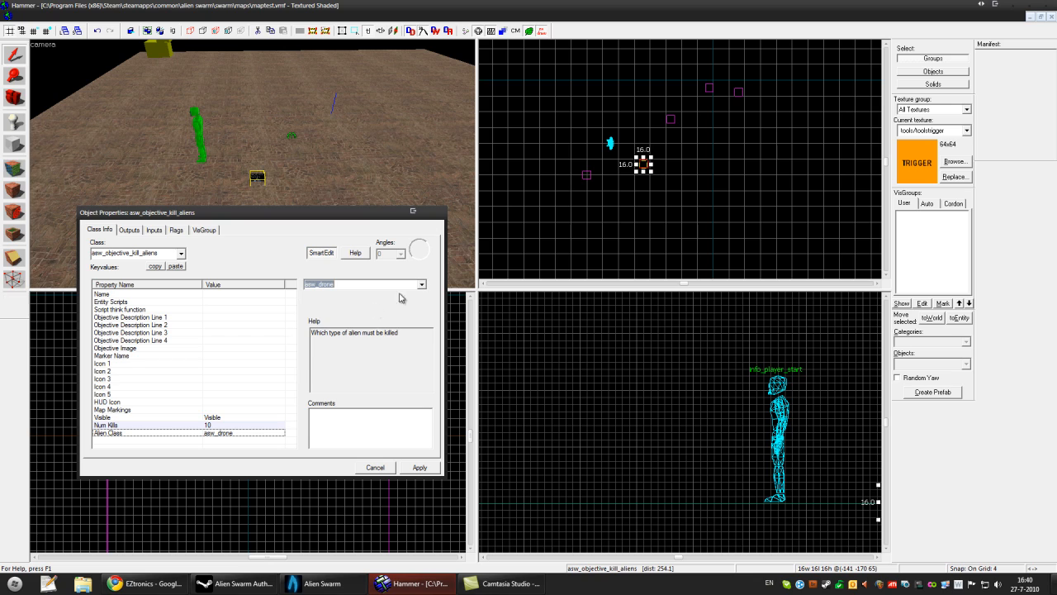
# Fill in the objective description lines with the kill-aliens text.
pyautogui.click(131, 317)
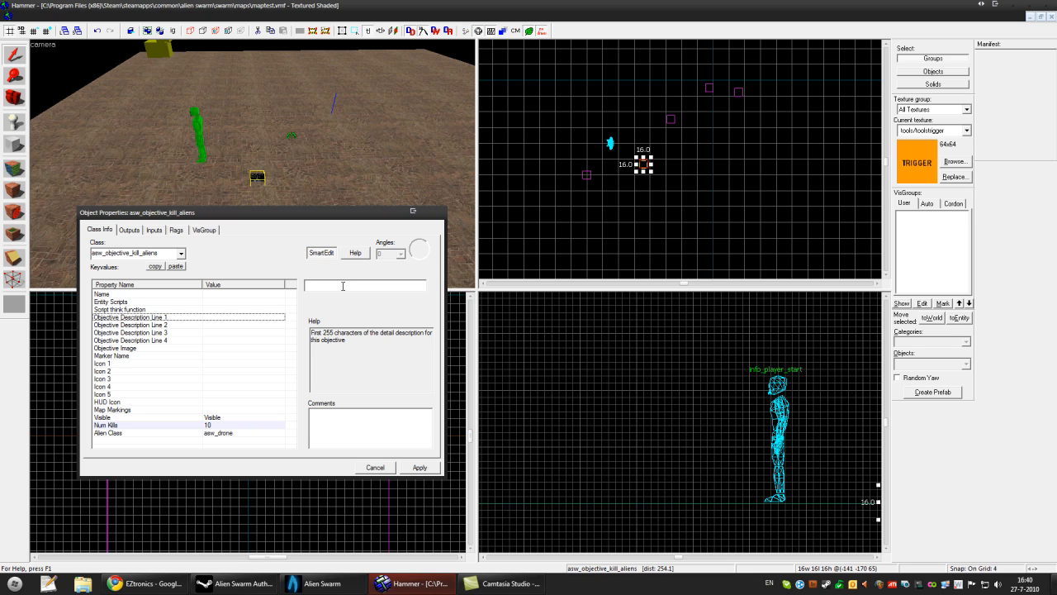
pyautogui.write('Kill some')
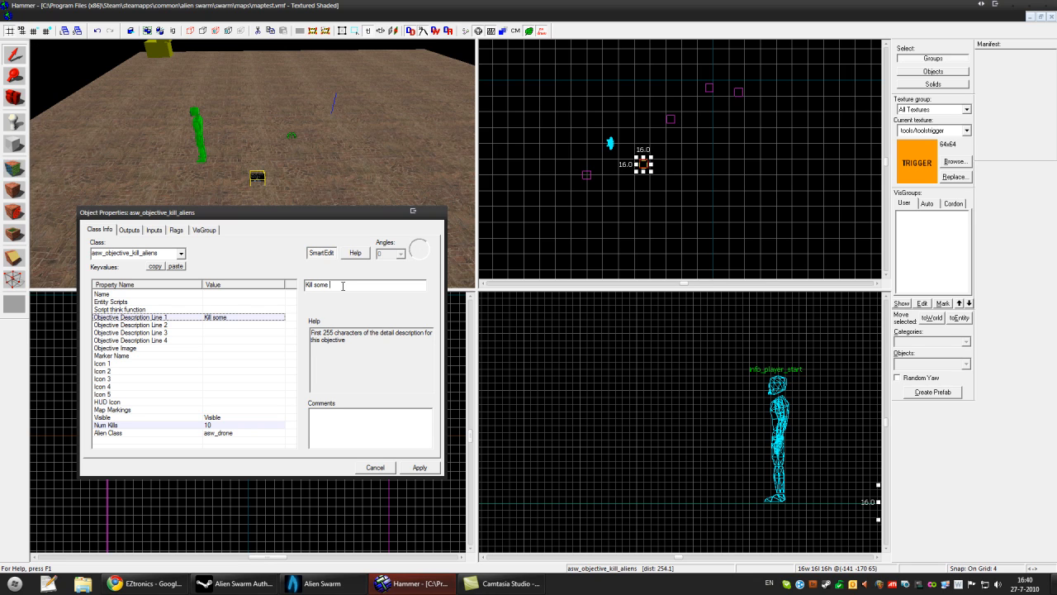
pyautogui.write('fucking aliens :D')
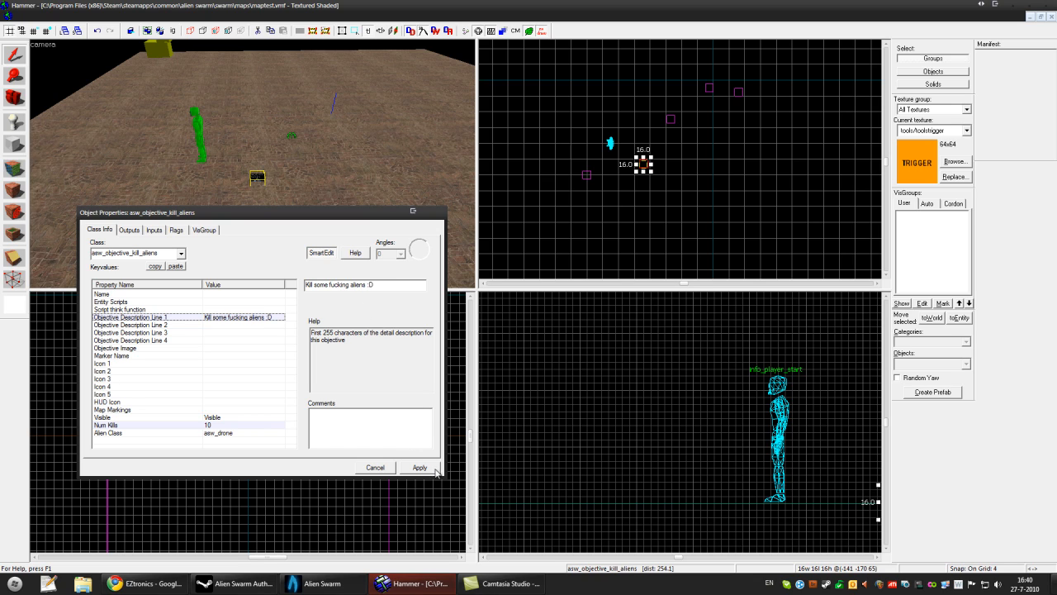
pyautogui.click(130, 324)
pyautogui.write('10')
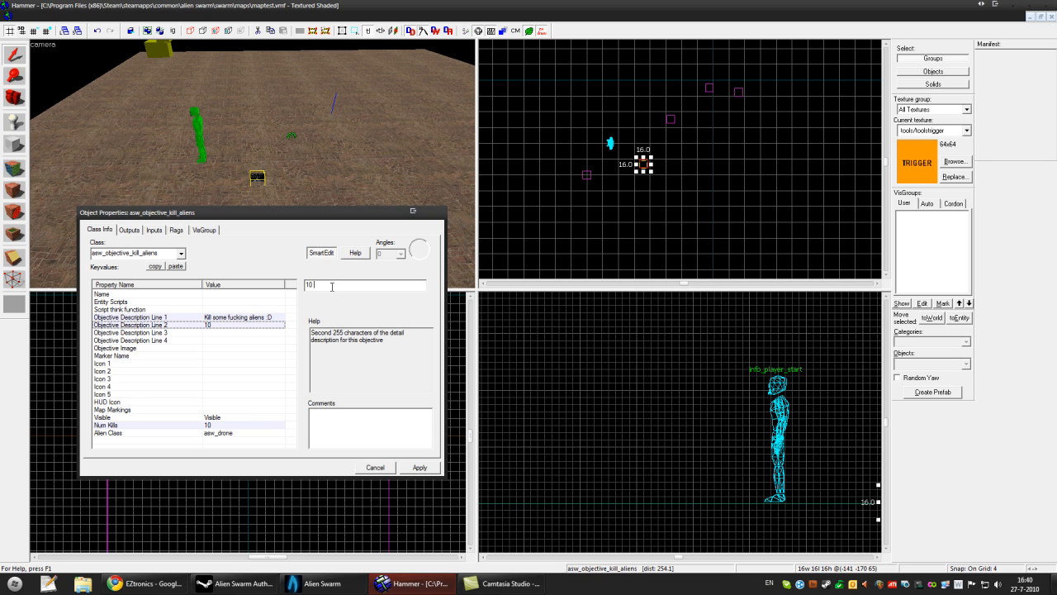
pyautogui.write('to be e')
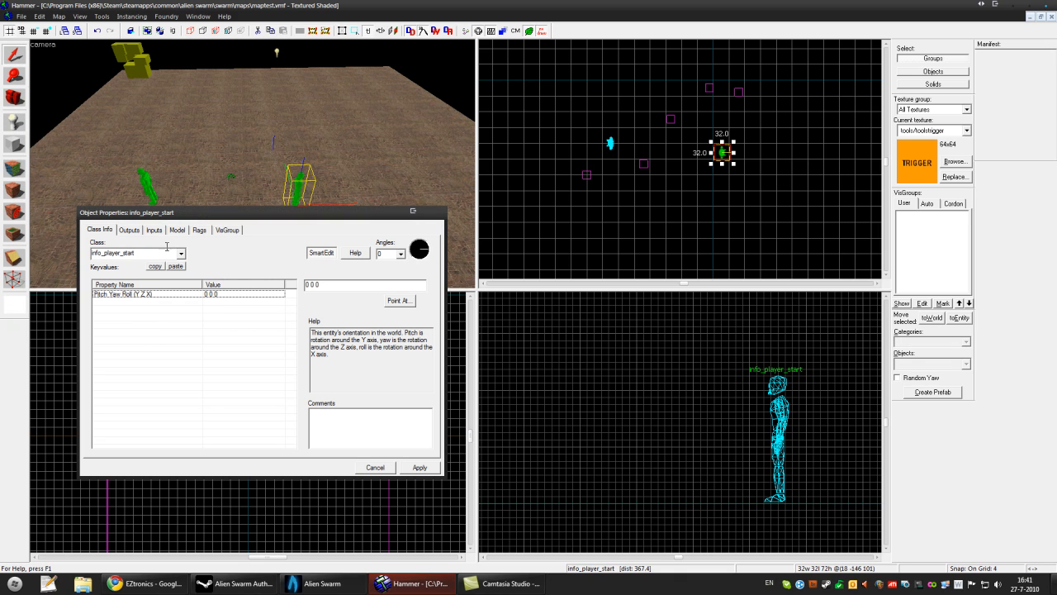
# Make the second entity an asw_spawner able to create 10 aliens.
pyautogui.click(180, 253)
pyautogui.write('asw_spawner')
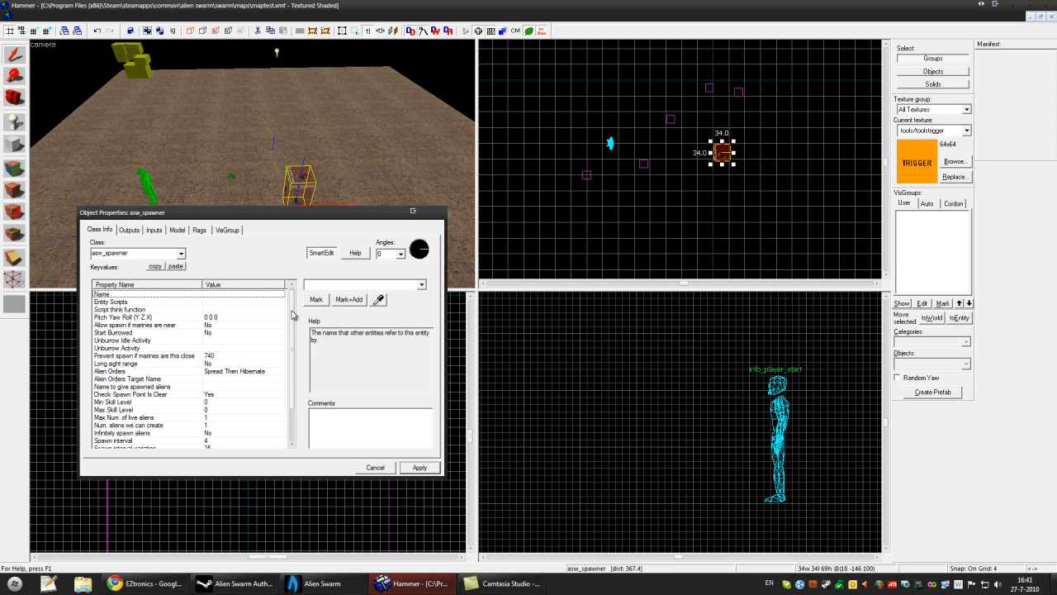
pyautogui.click(421, 285)
pyautogui.write('10')
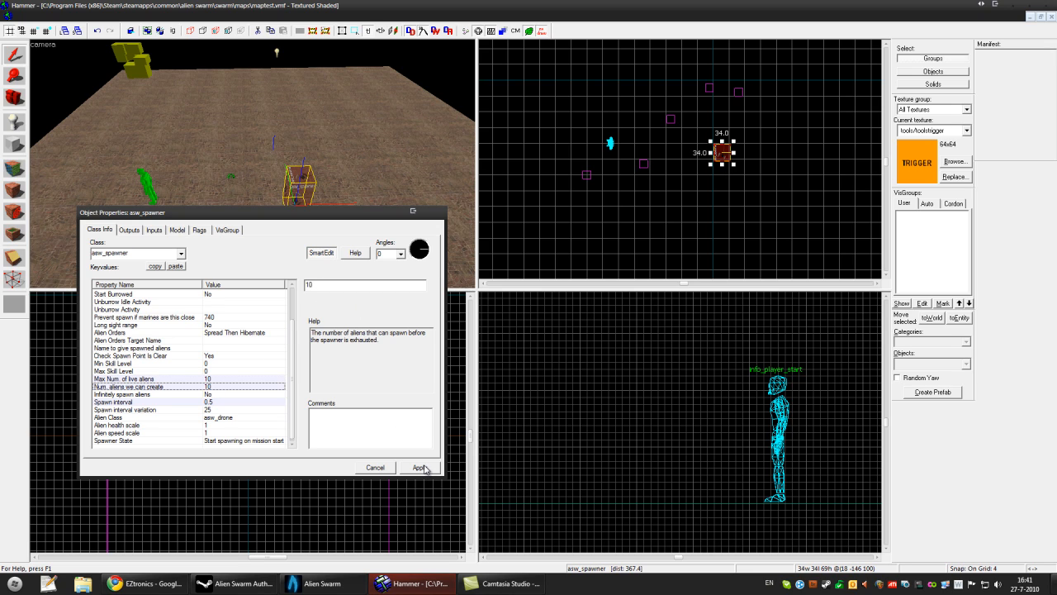
pyautogui.scroll(3)
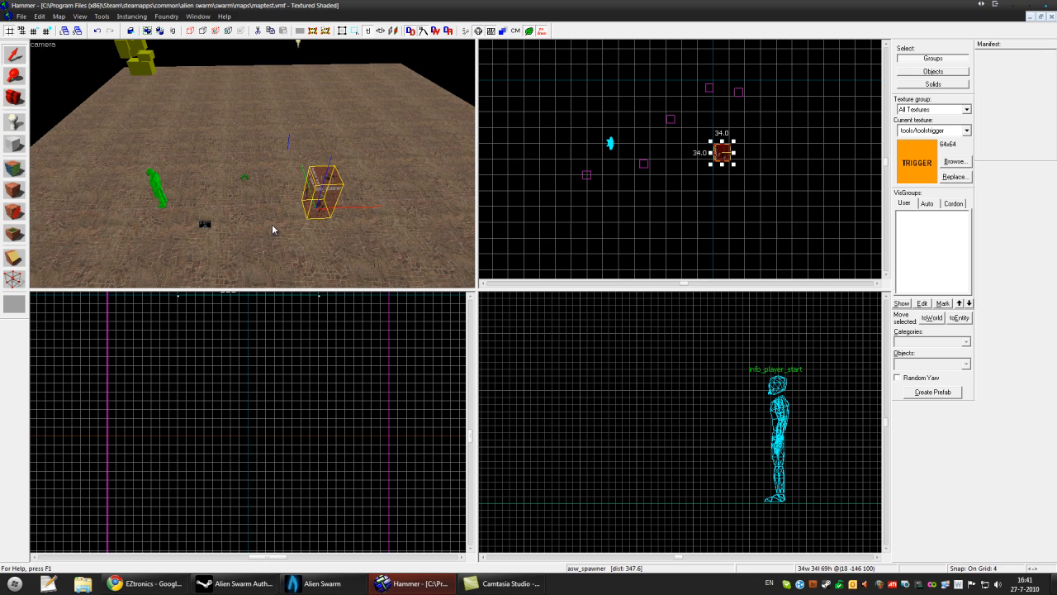
pyautogui.moveTo(291, 223)
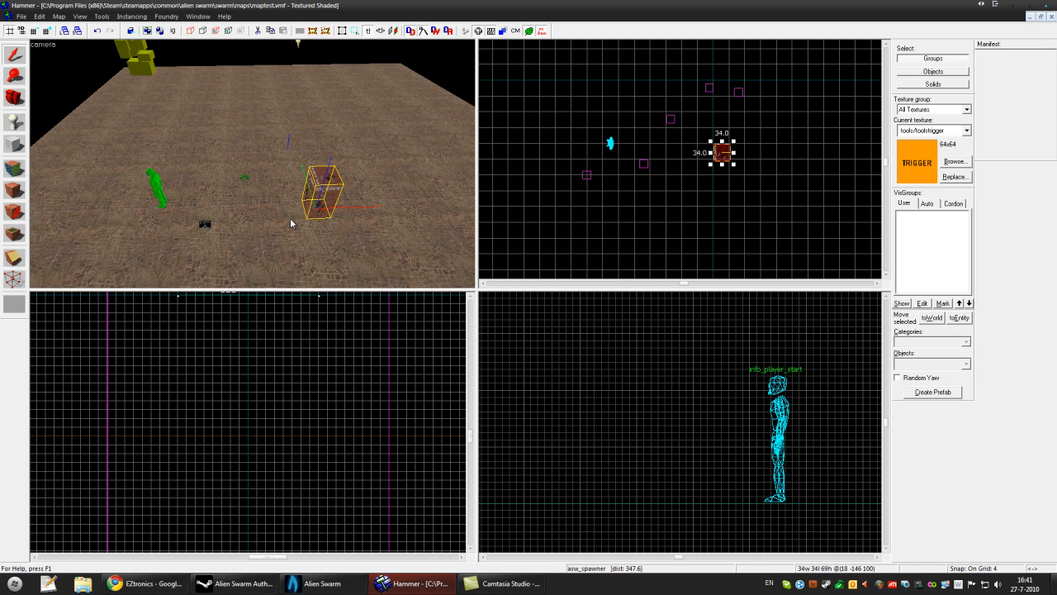
pyautogui.moveTo(446, 220)
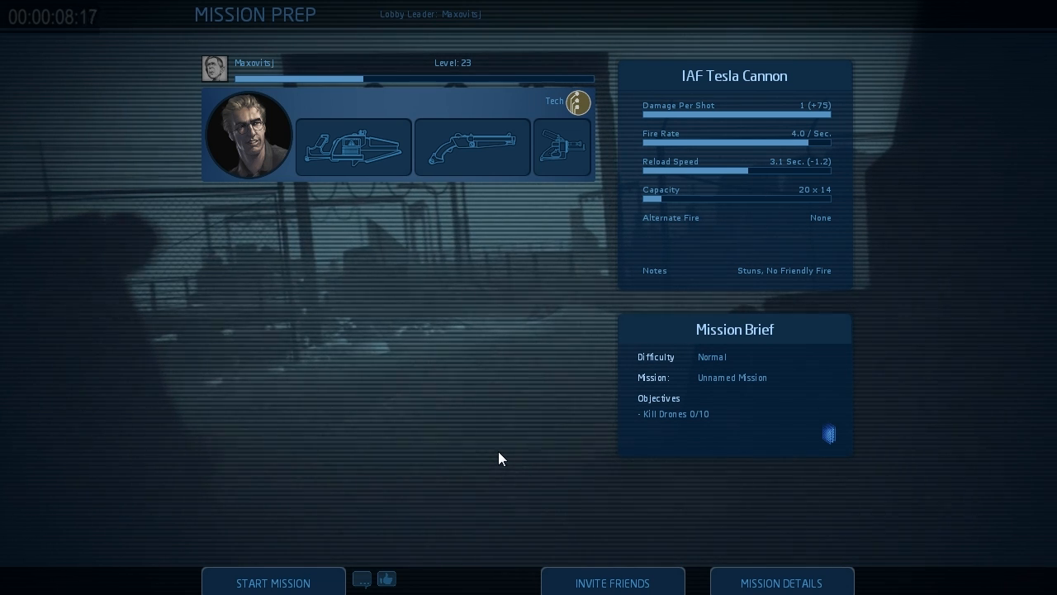
pyautogui.moveTo(345, 545)
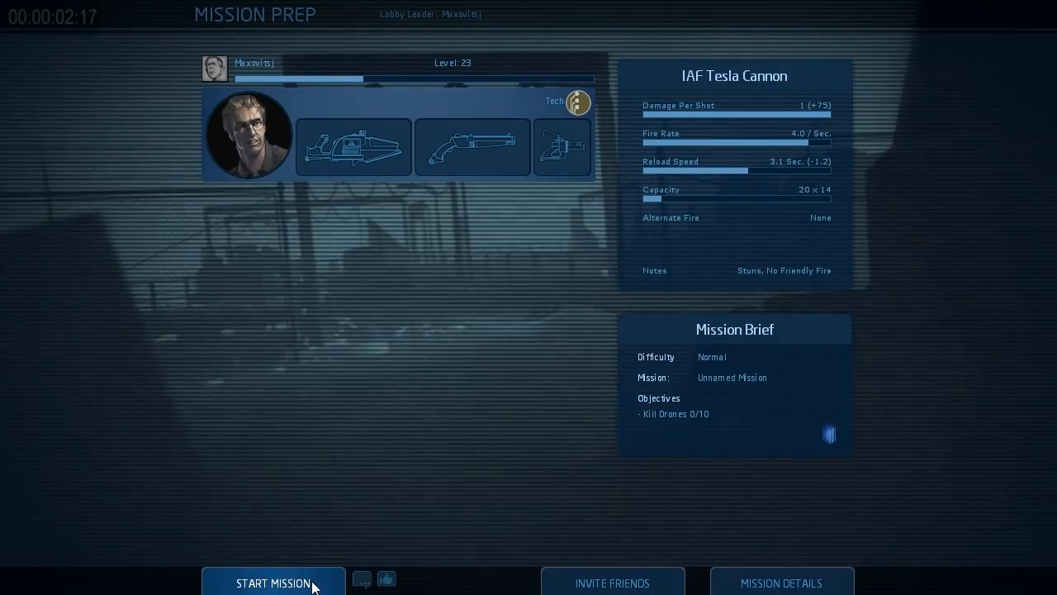
# Start the test mission with the Kill Drones 0/10 objective.
pyautogui.click(274, 583)
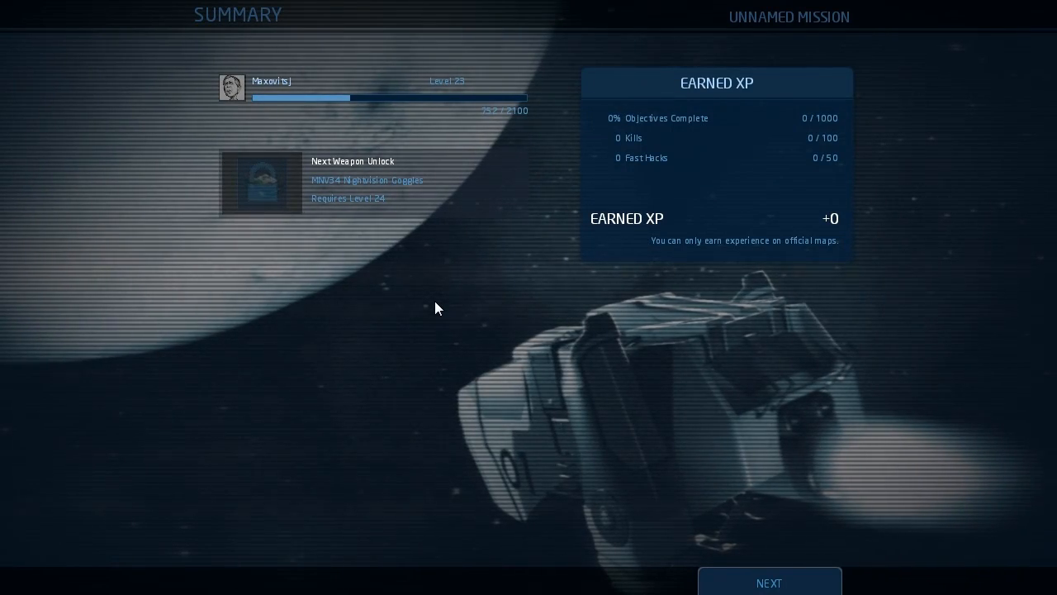
pyautogui.moveTo(436, 312)
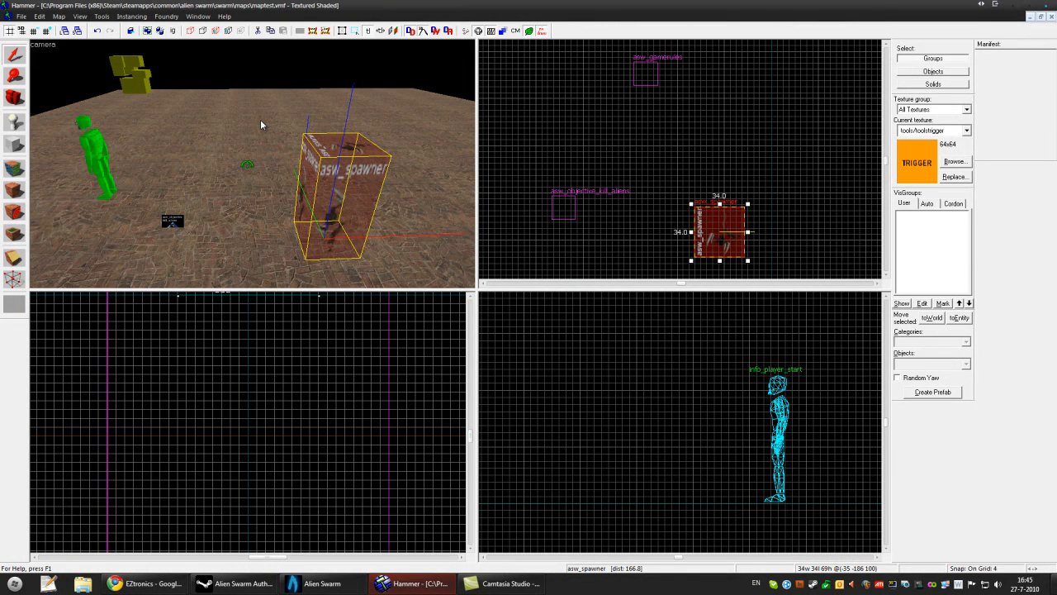
pyautogui.moveTo(290, 152)
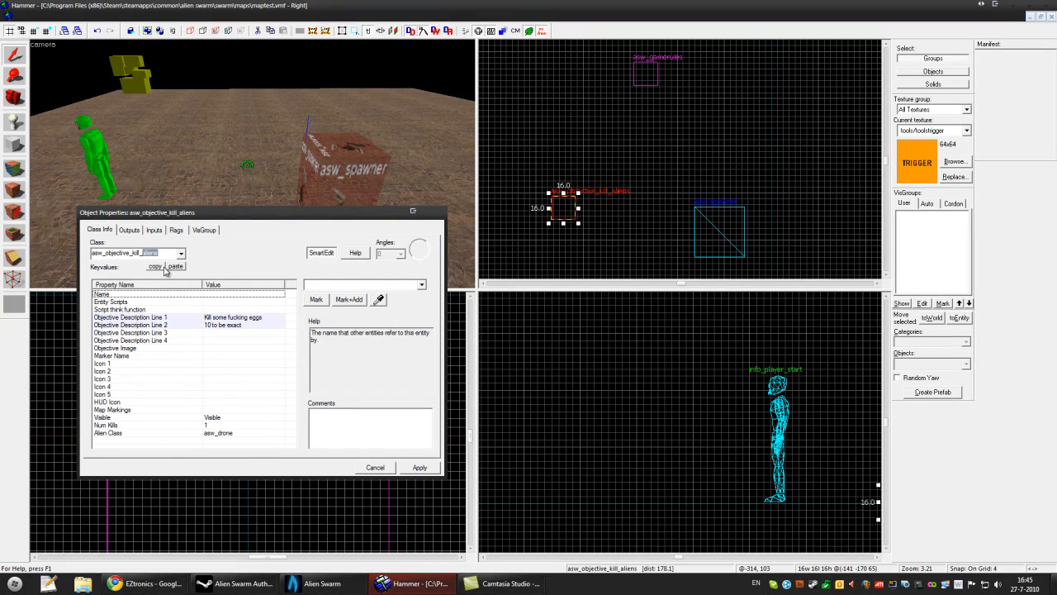
# Switch the objective to asw_objective_kill_eggs and apply the kill-eggs description.
pyautogui.click(136, 253)
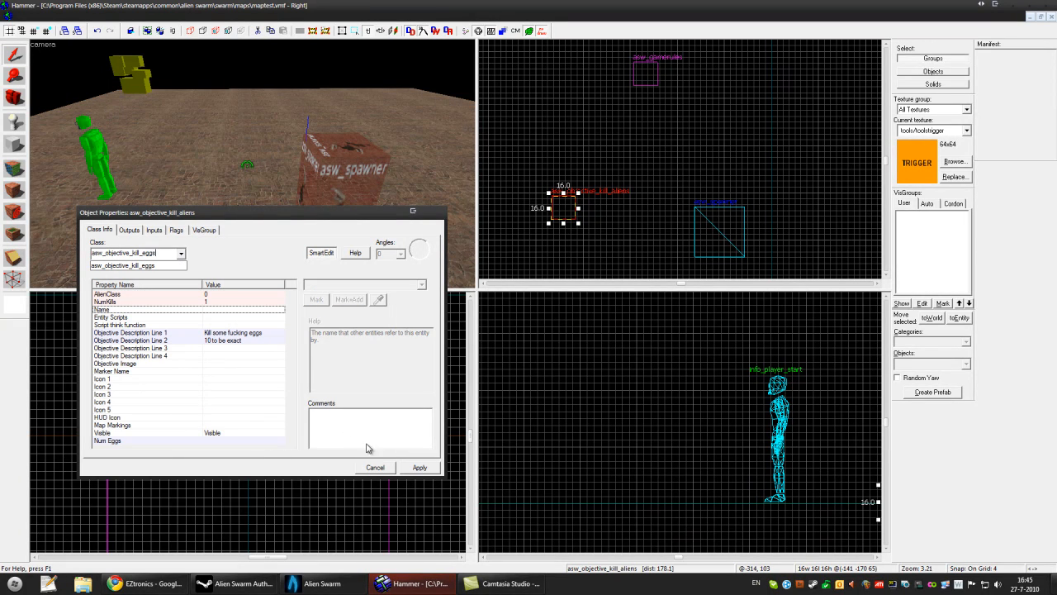
pyautogui.click(107, 424)
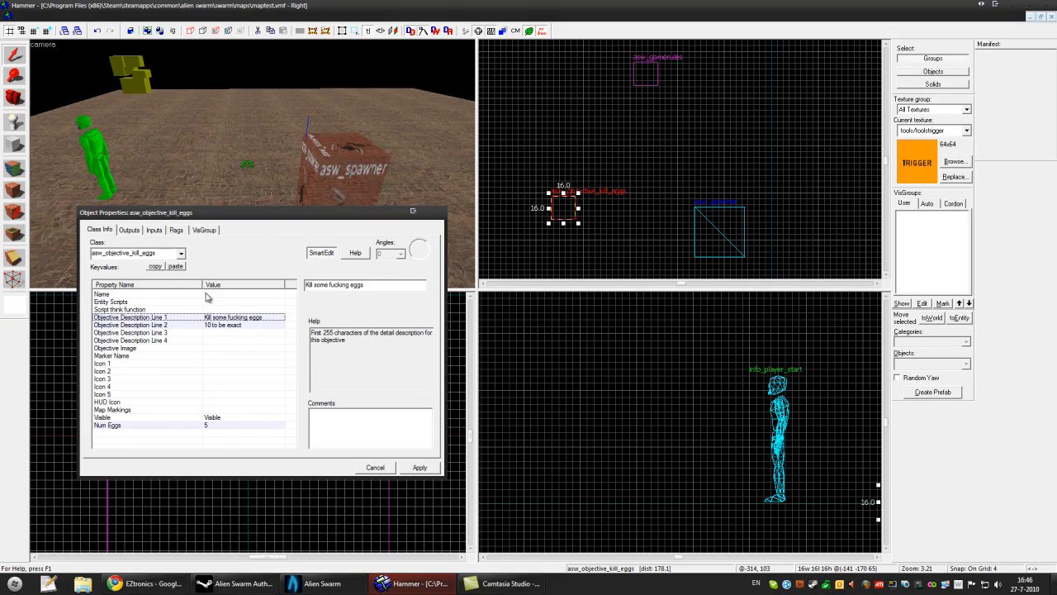
pyautogui.click(129, 323)
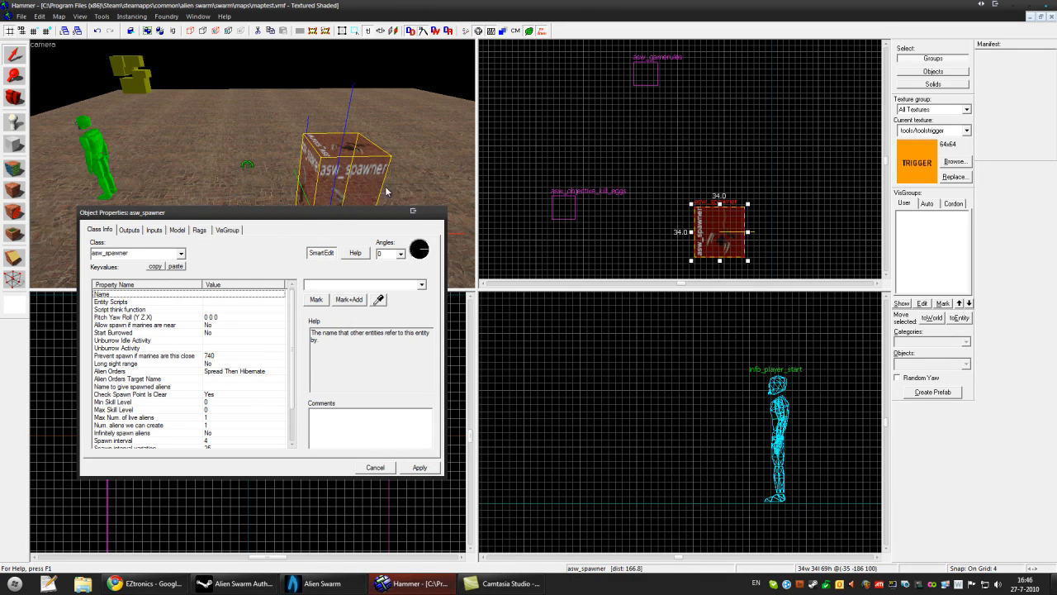
# Change the spawner into an asw_egg and apply it, ready to be copied into more eggs.
pyautogui.click(181, 253)
pyautogui.write('asw_egg')
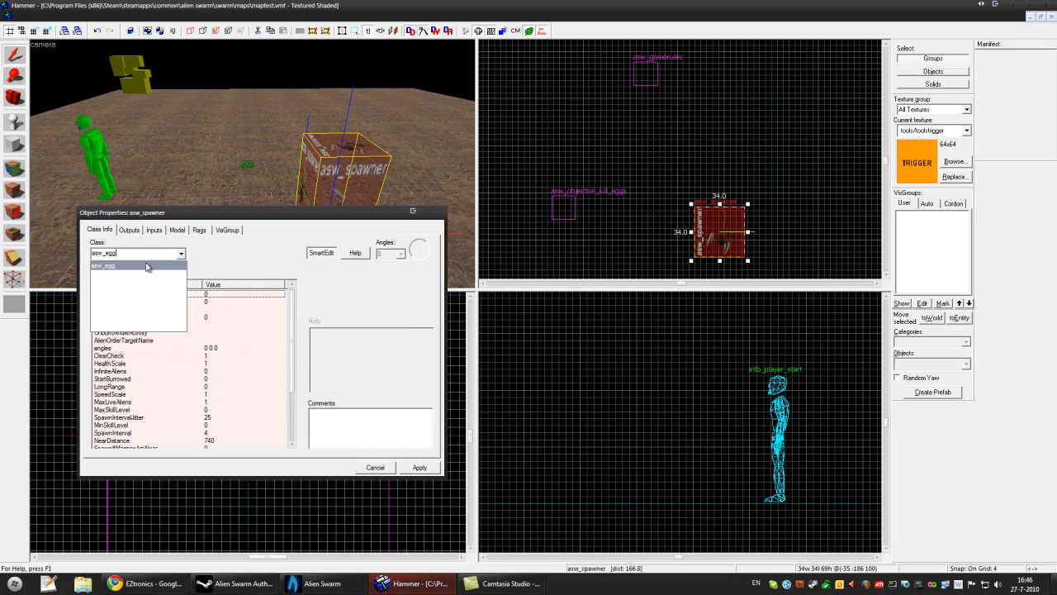
pyautogui.click(103, 266)
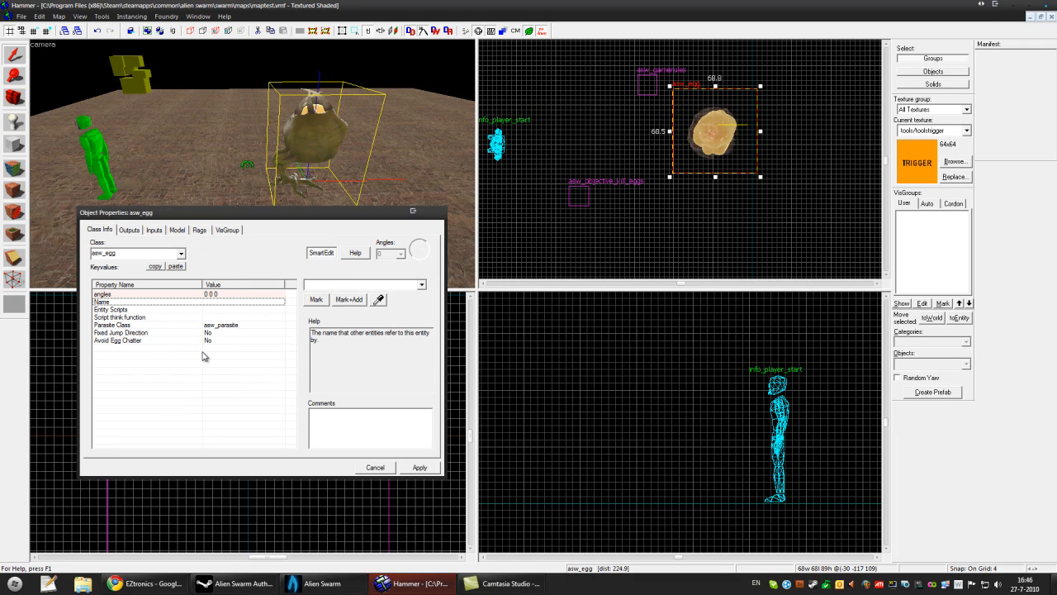
pyautogui.moveTo(172, 350)
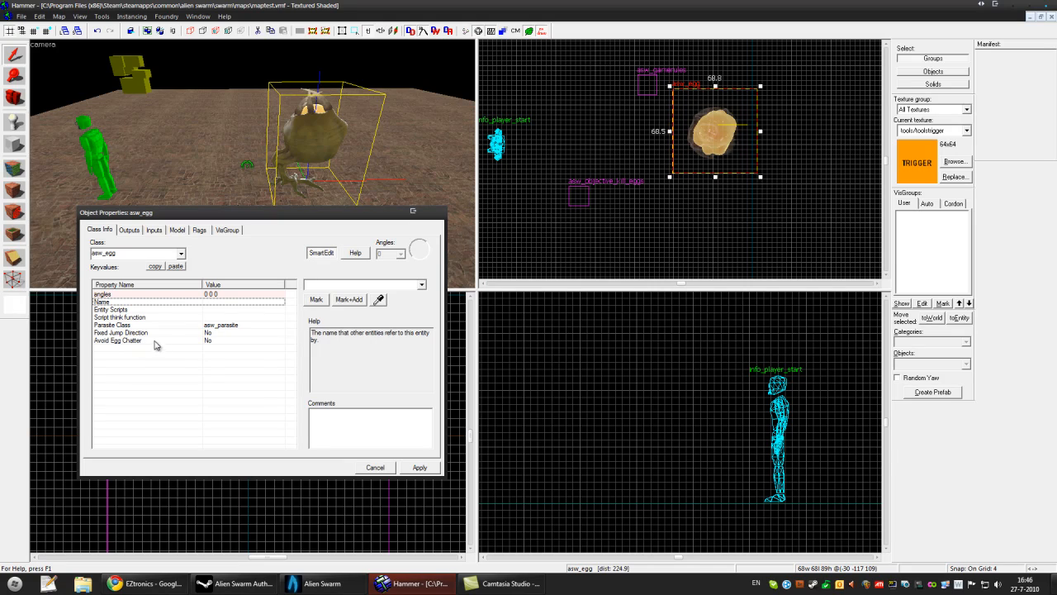
pyautogui.click(117, 341)
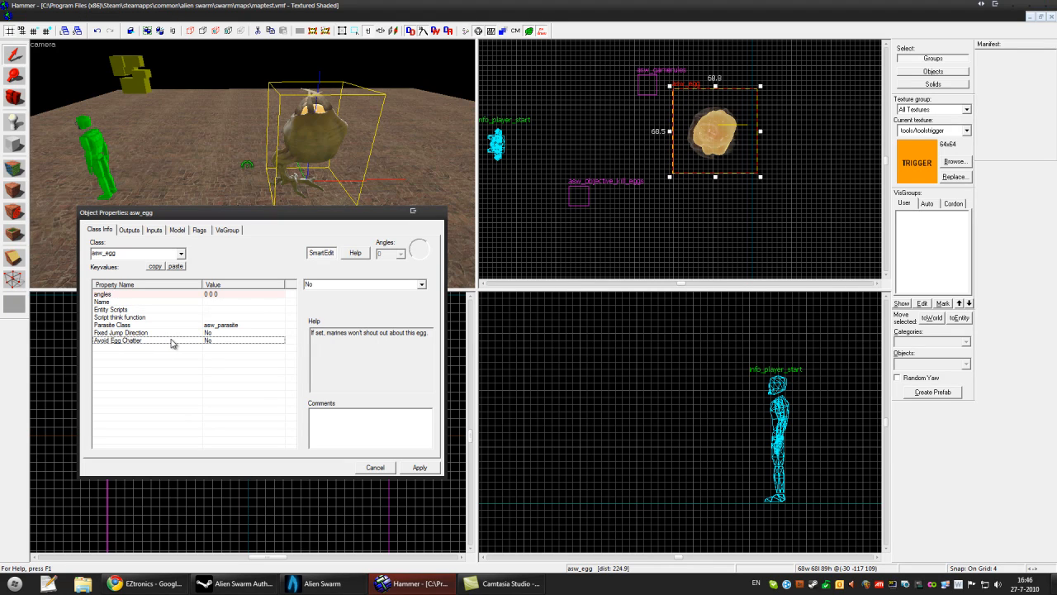
pyautogui.moveTo(261, 304)
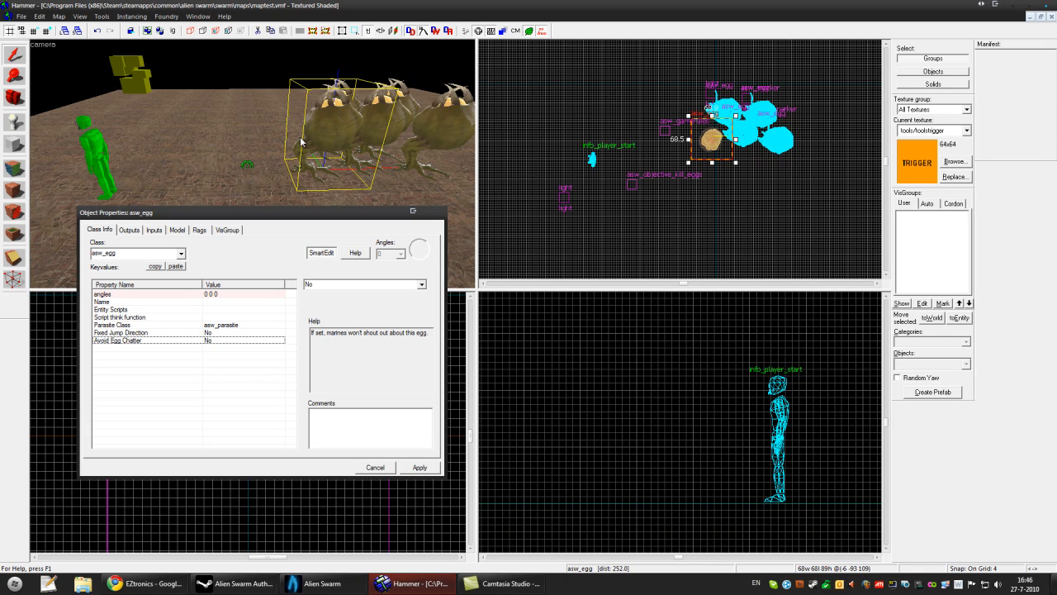
pyautogui.click(374, 466)
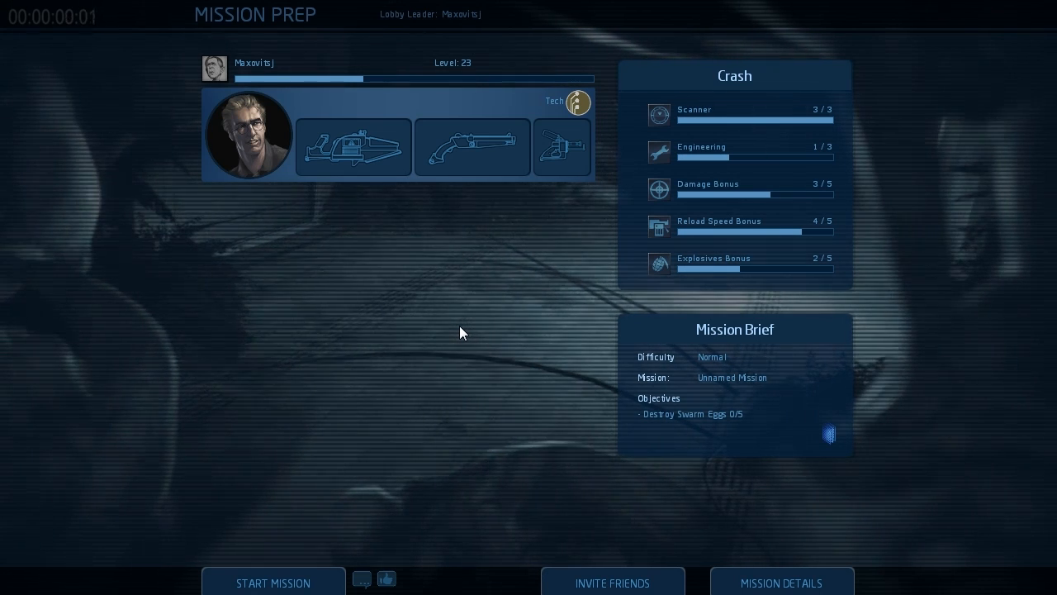
pyautogui.moveTo(290, 547)
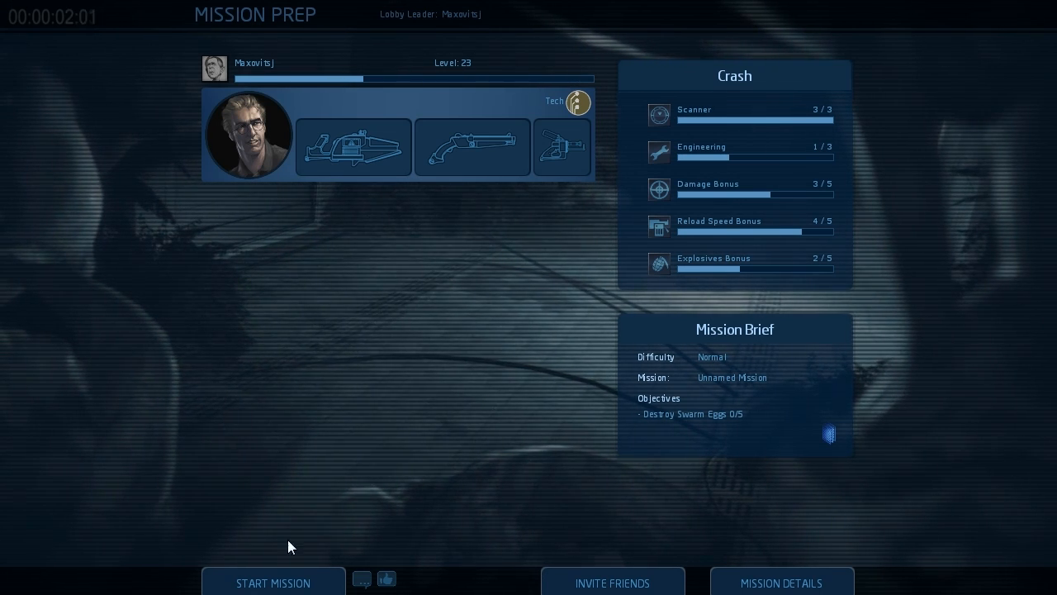
# Start the test mission and shoot the swarm eggs for the destroy-eggs counter.
pyautogui.click(273, 582)
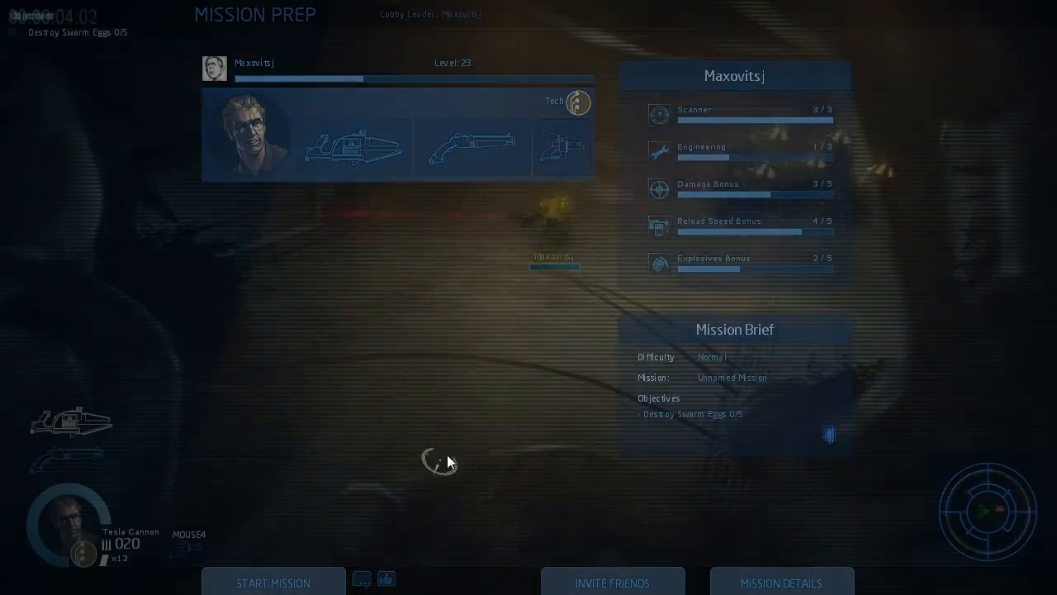
pyautogui.click(274, 581)
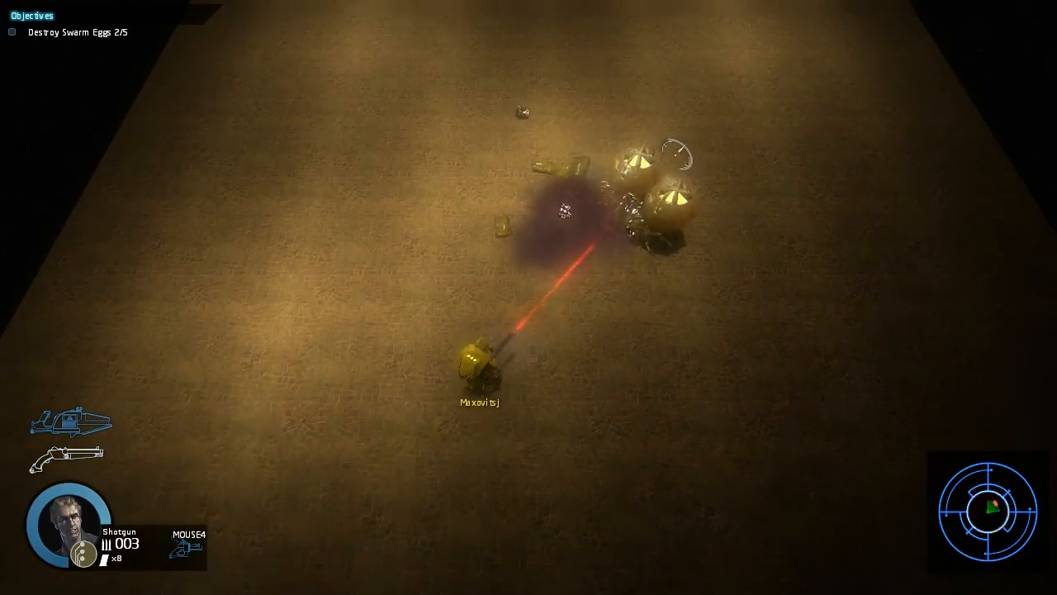
pyautogui.click(619, 206)
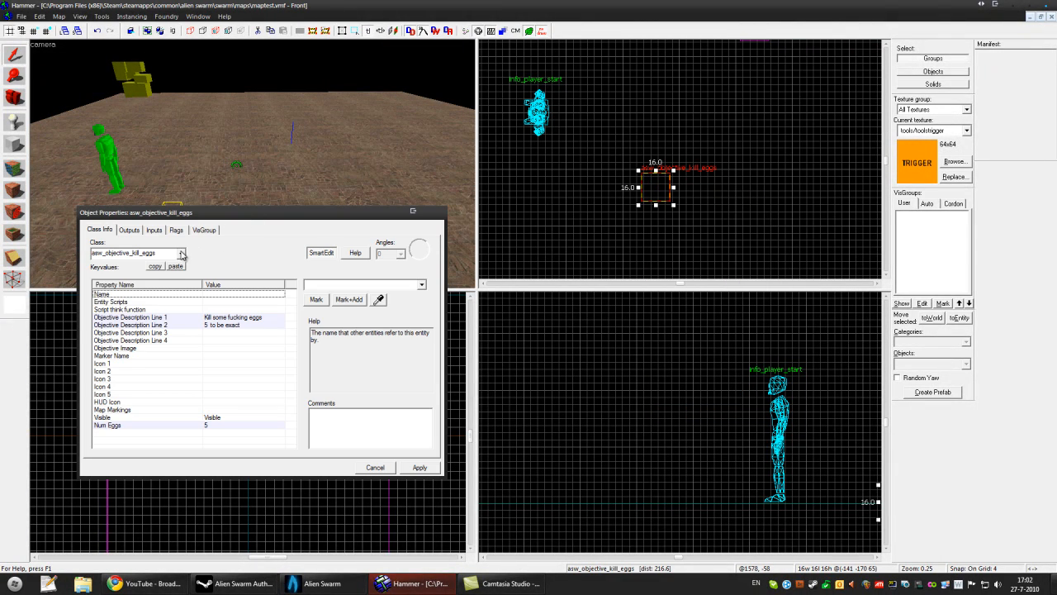
# Change the kill-eggs objective into an asw_objective_destroy_goo objective.
pyautogui.click(181, 253)
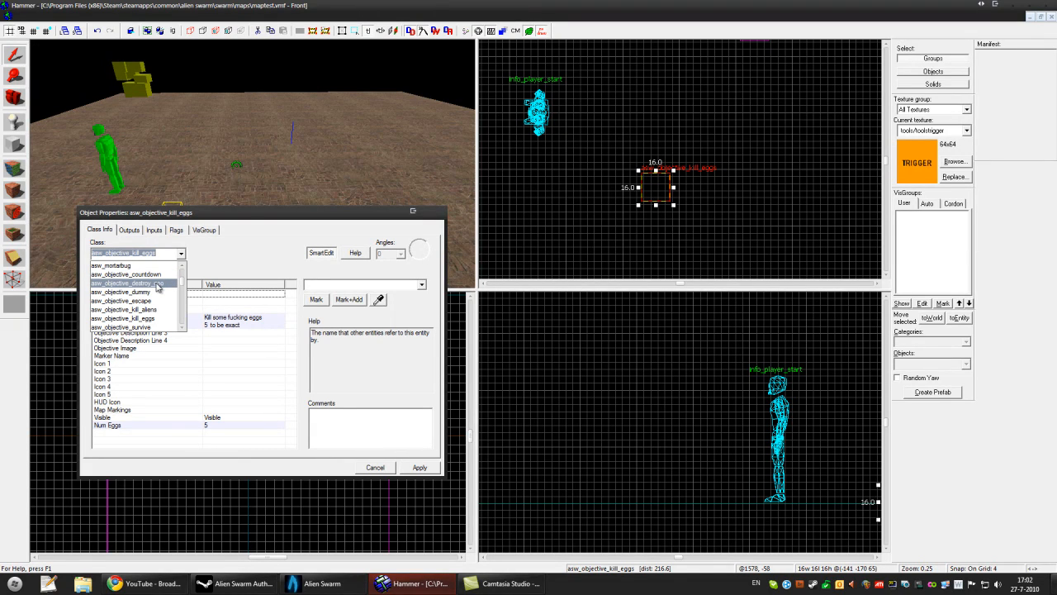
pyautogui.click(129, 283)
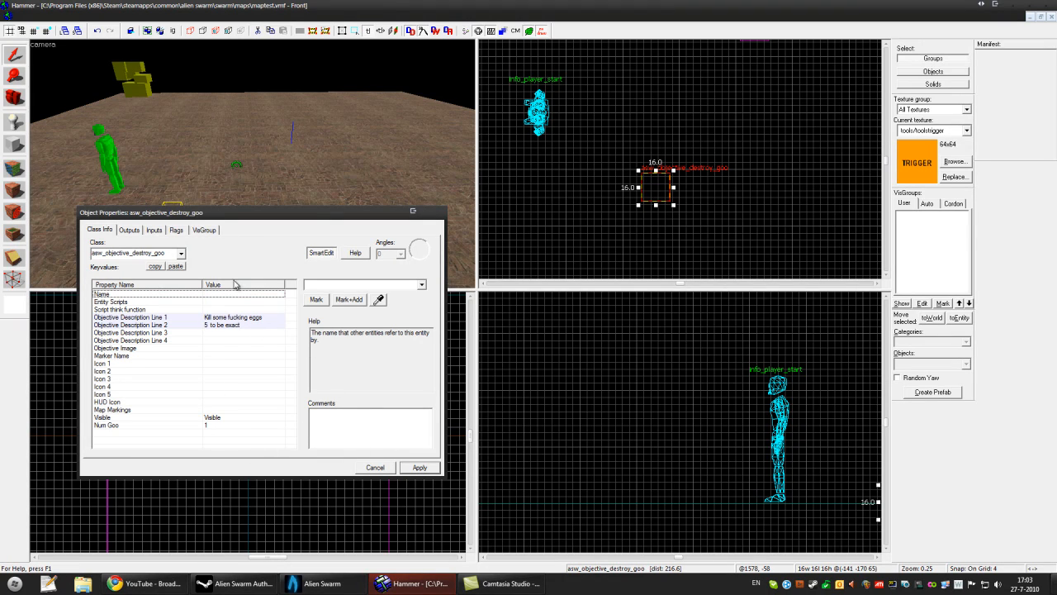
pyautogui.moveTo(240, 211); pyautogui.dragTo(245, 238)
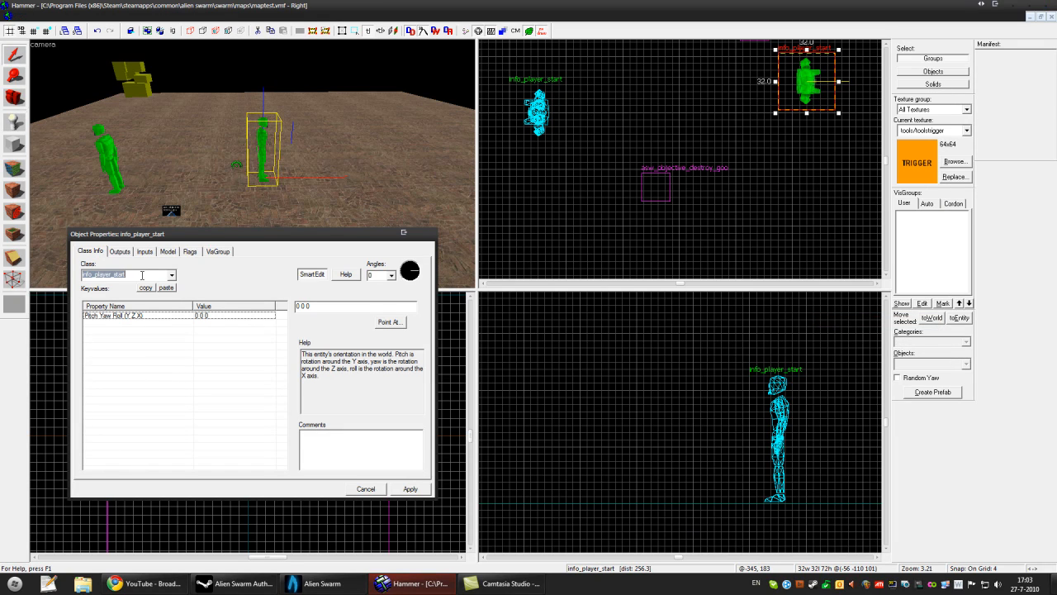
# Place an asw_alien_goo entity and give it the biomass.mdl model from the biomass folder.
pyautogui.click(172, 274)
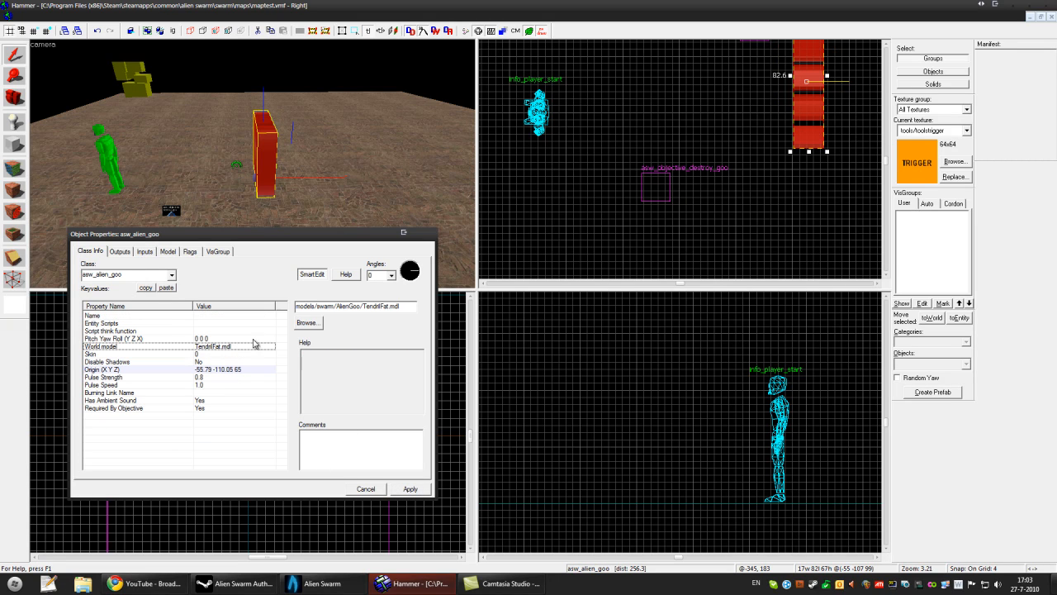
pyautogui.click(307, 322)
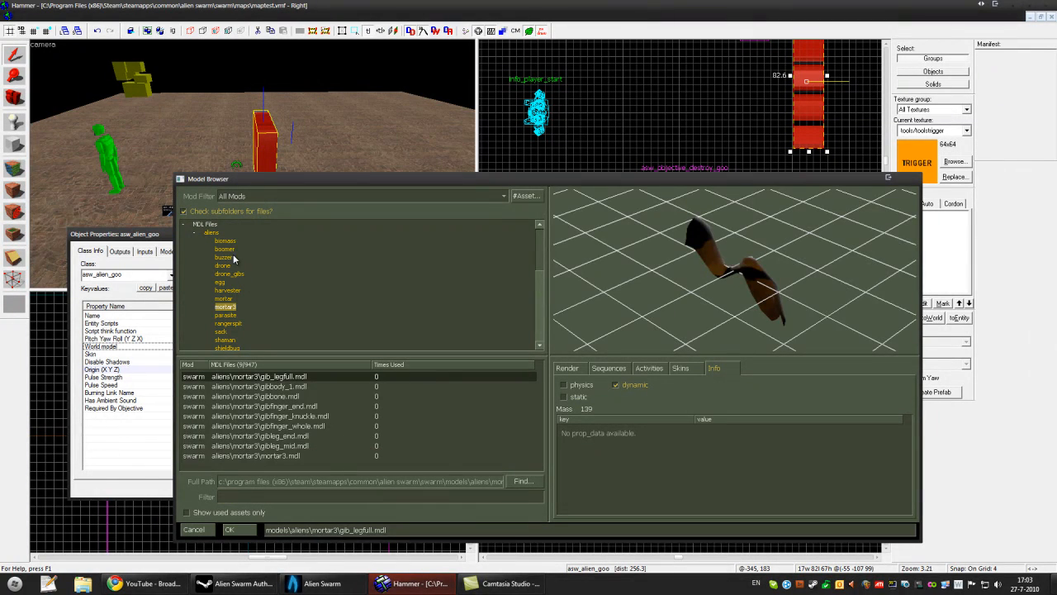
pyautogui.click(225, 241)
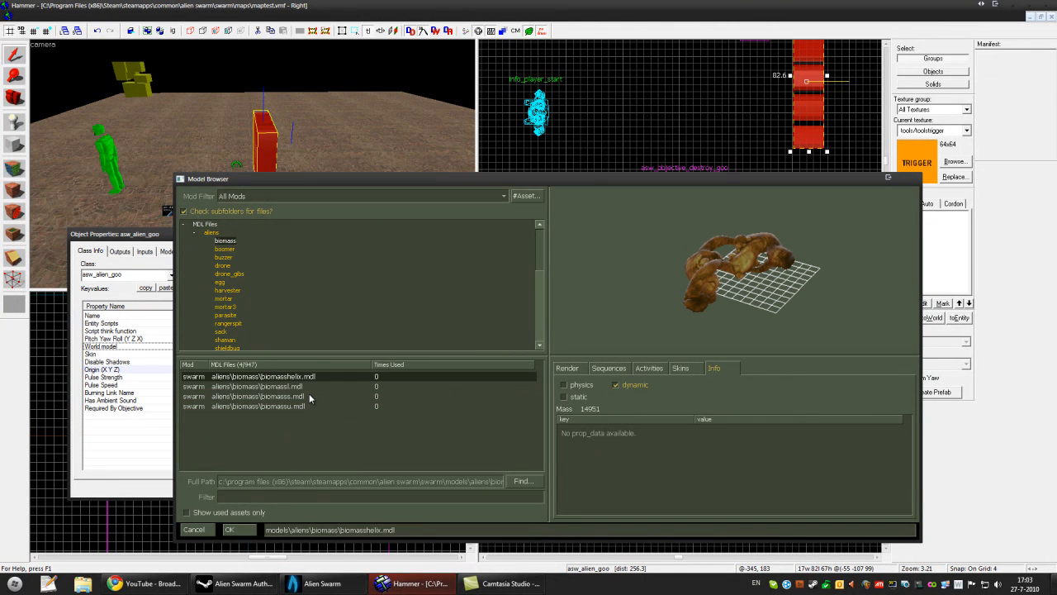
pyautogui.click(258, 406)
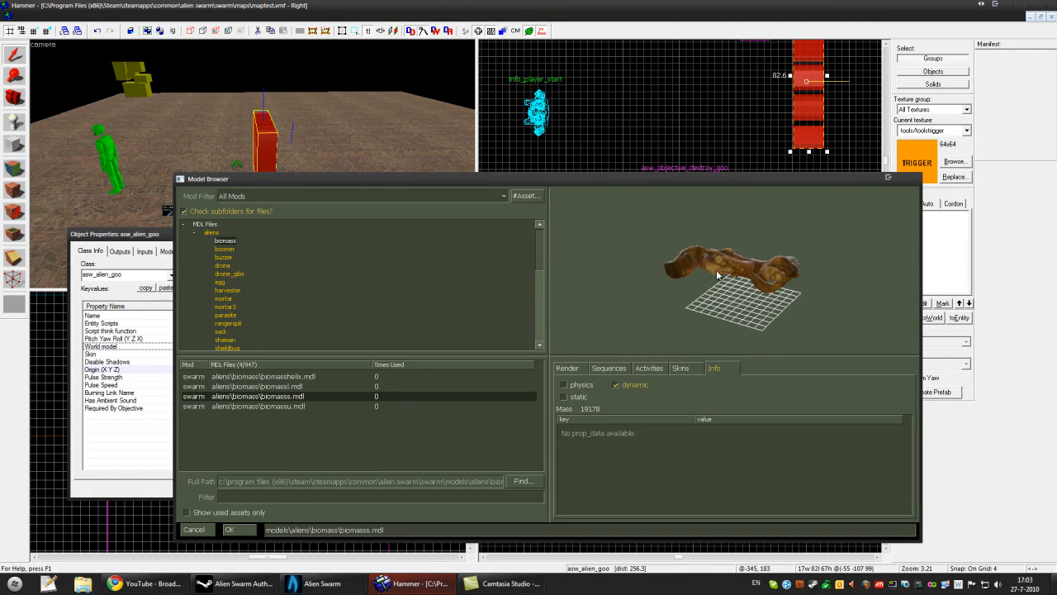
pyautogui.click(228, 529)
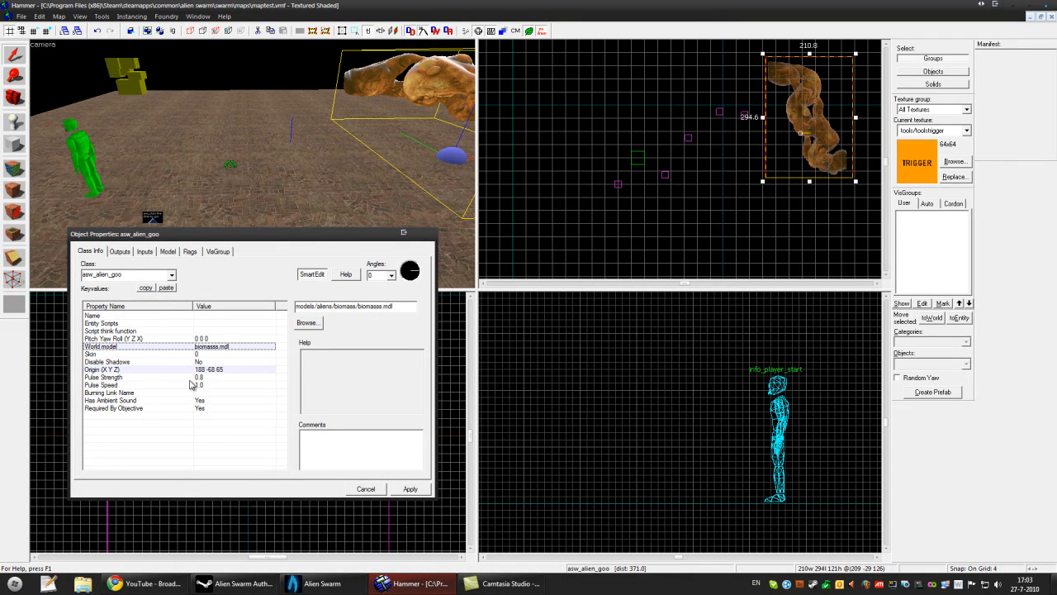
# Set the goo's Pulse Speed to 50 and select the destroy-goo objective.
pyautogui.click(100, 385)
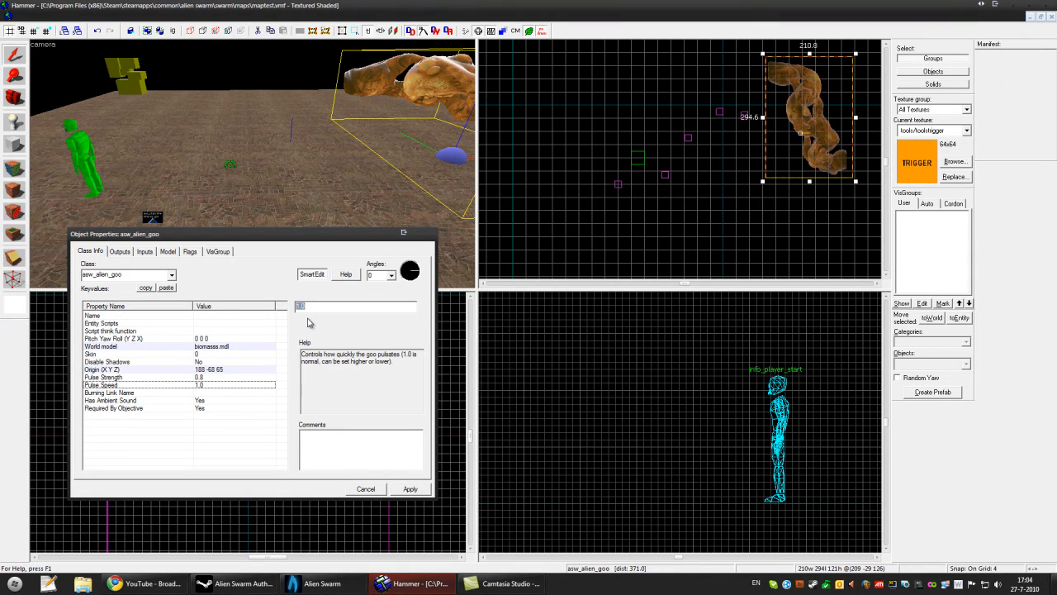
pyautogui.write('50')
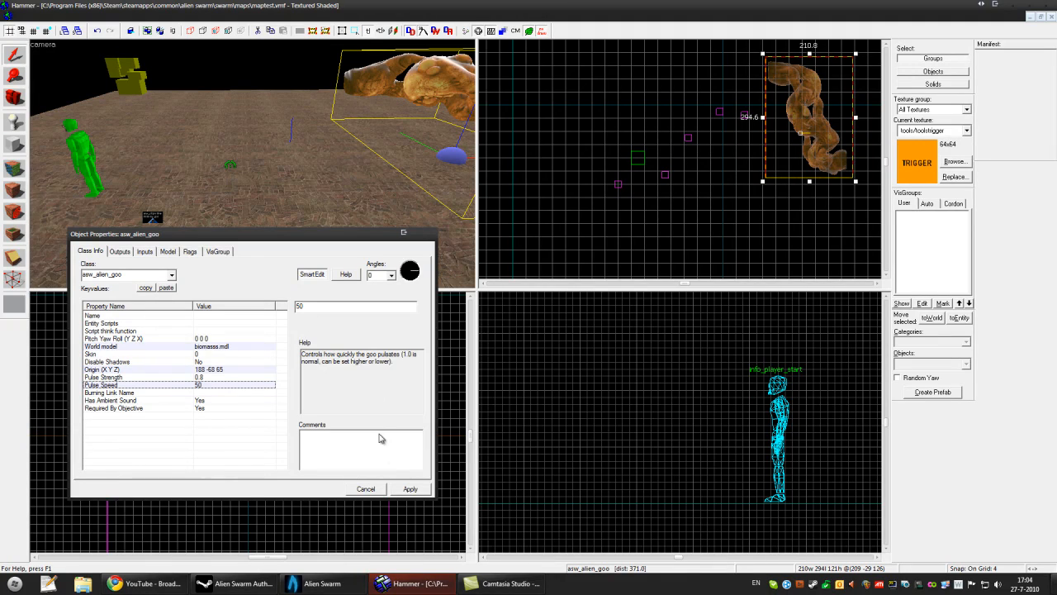
pyautogui.click(100, 370)
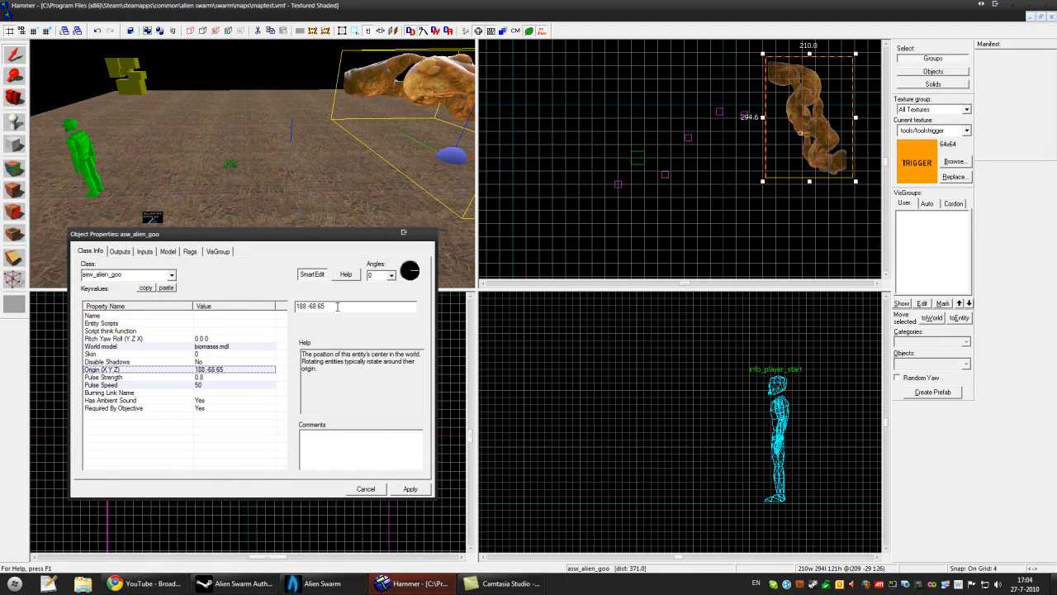
pyautogui.click(103, 377)
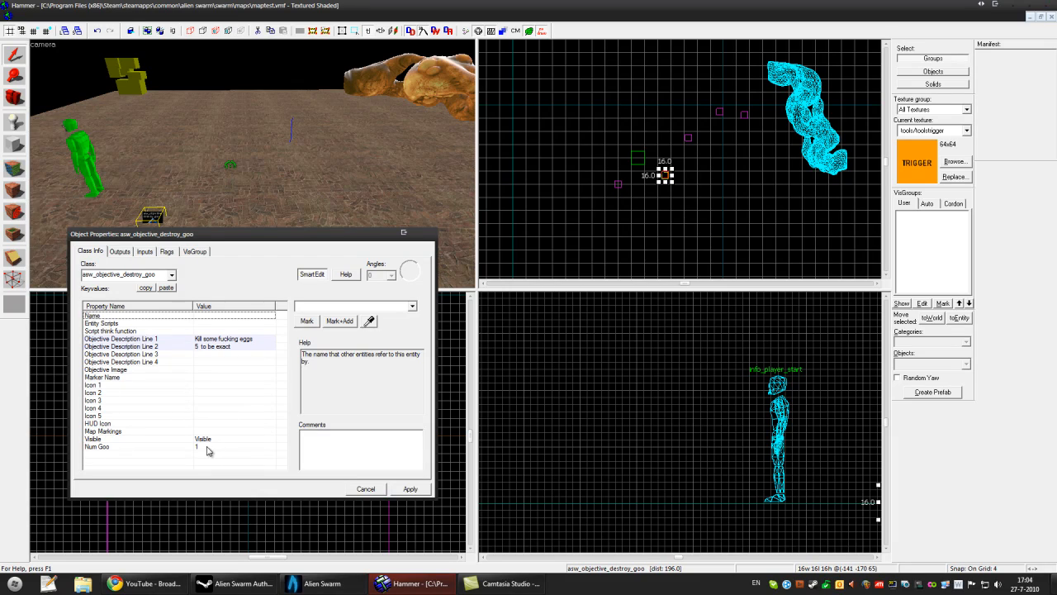
# Replace Objective Description Line 1 with 'Kill the biomass'.
pyautogui.click(120, 339)
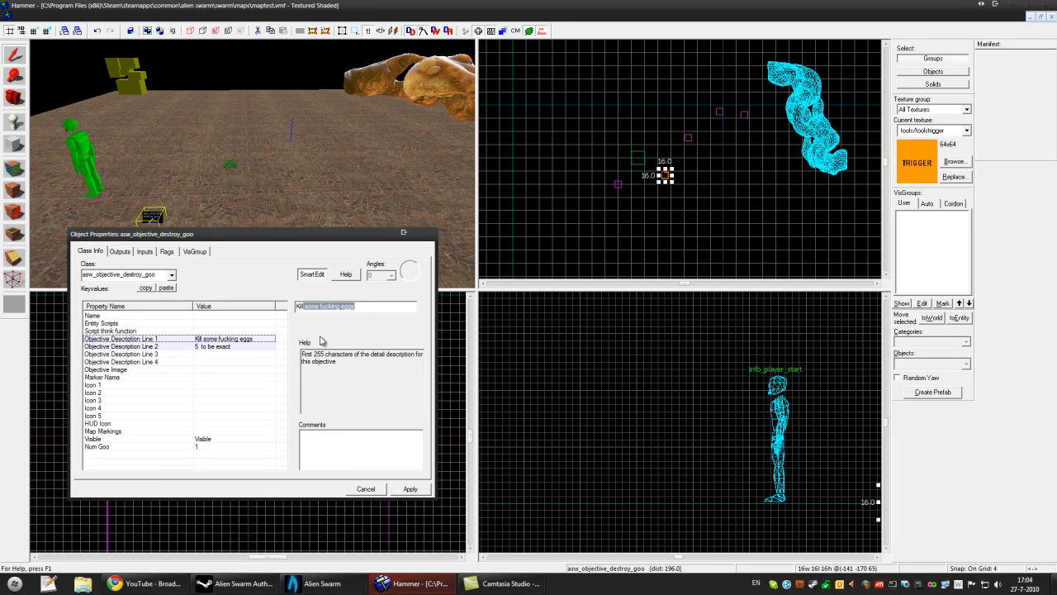
pyautogui.write('Kill the biom')
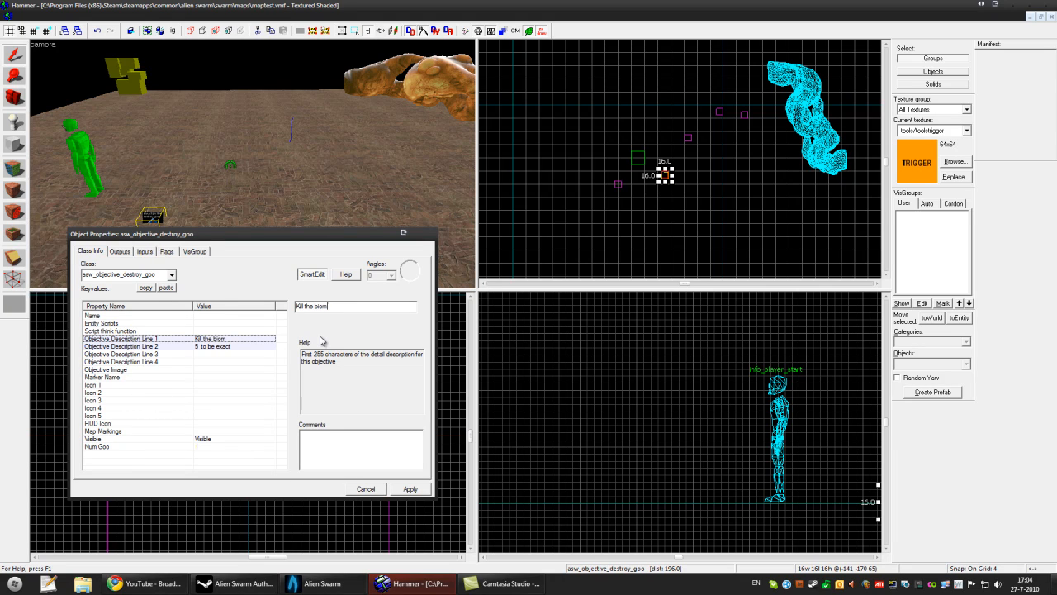
pyautogui.write('ass')
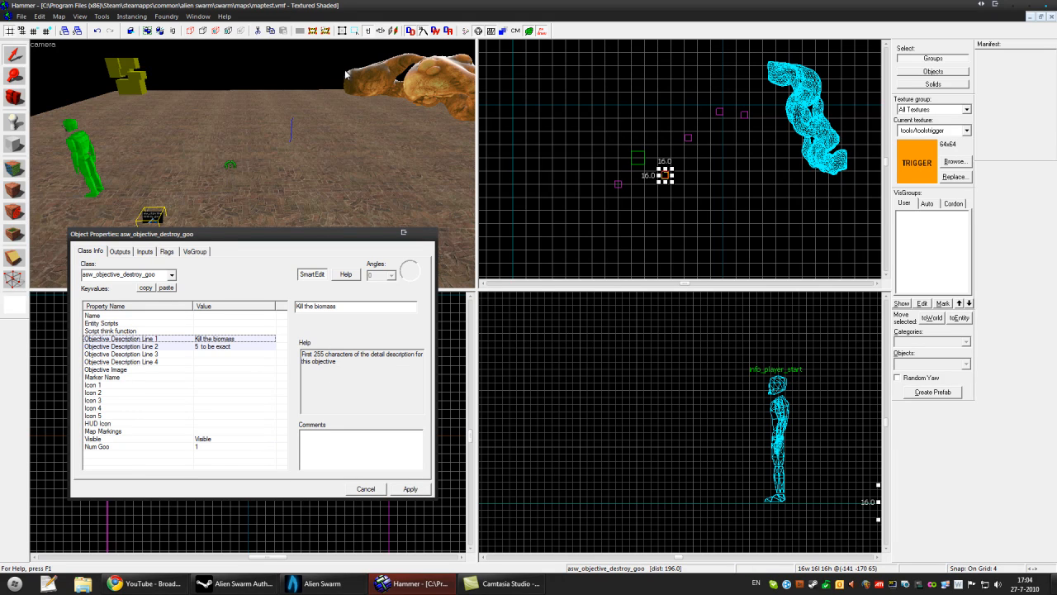
pyautogui.moveTo(296, 108)
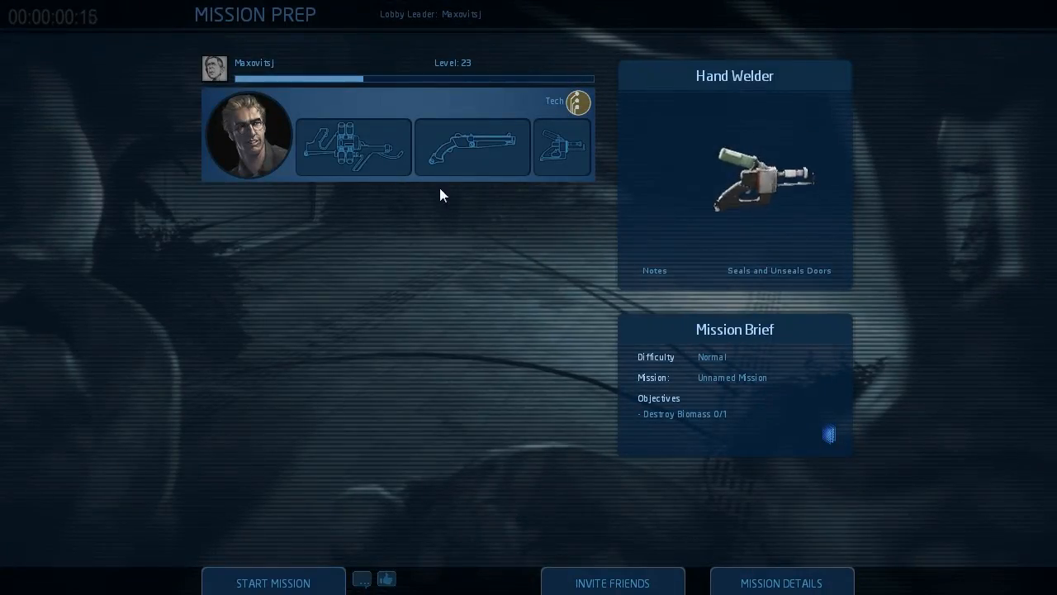
# Start the mission from the brief showing Destroy Biomass 0/1.
pyautogui.click(274, 582)
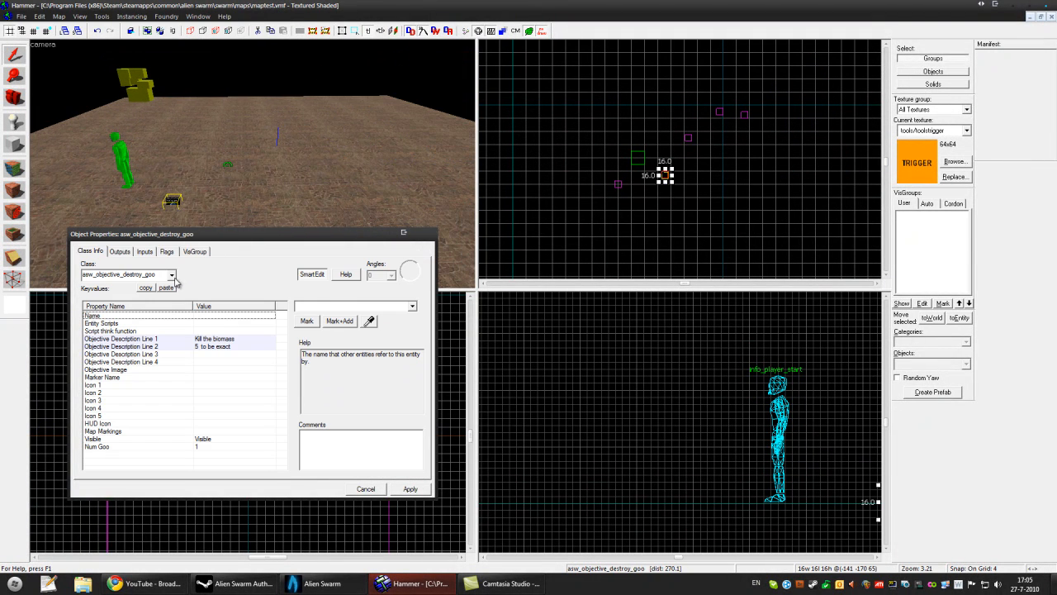
# Change the copied objective's class to asw_objective_escape.
pyautogui.click(172, 274)
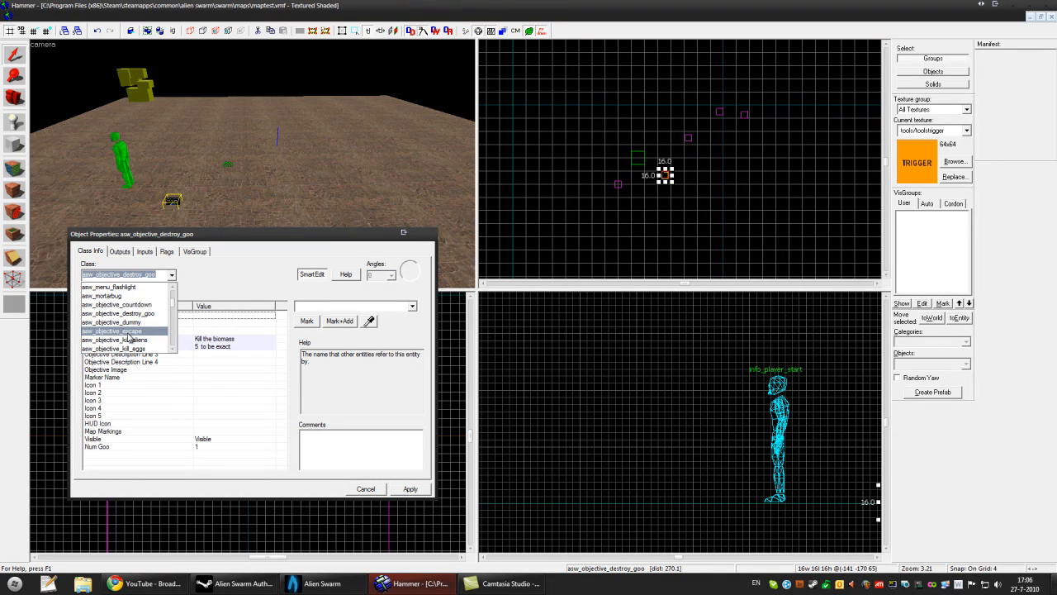
pyautogui.click(112, 331)
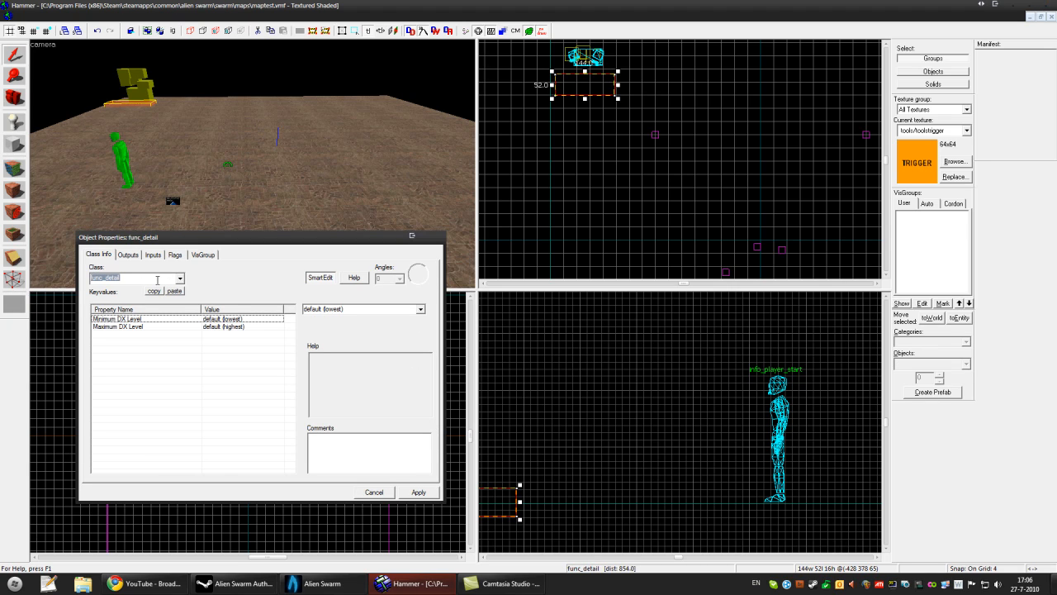
# Make the brush a trigger_once and name the escape objective escape_obj.
pyautogui.click(179, 277)
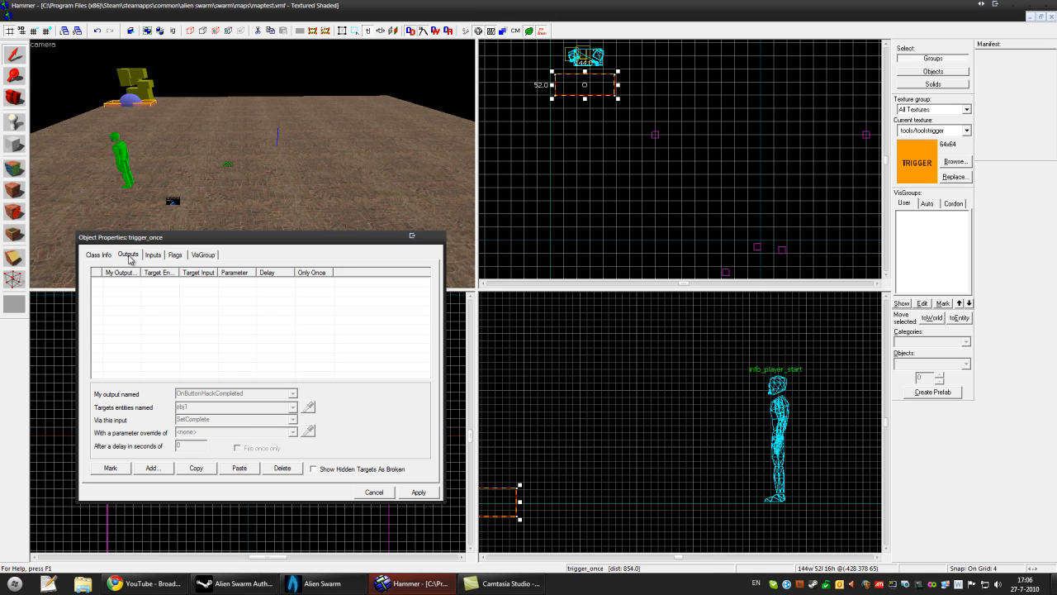
pyautogui.click(292, 393)
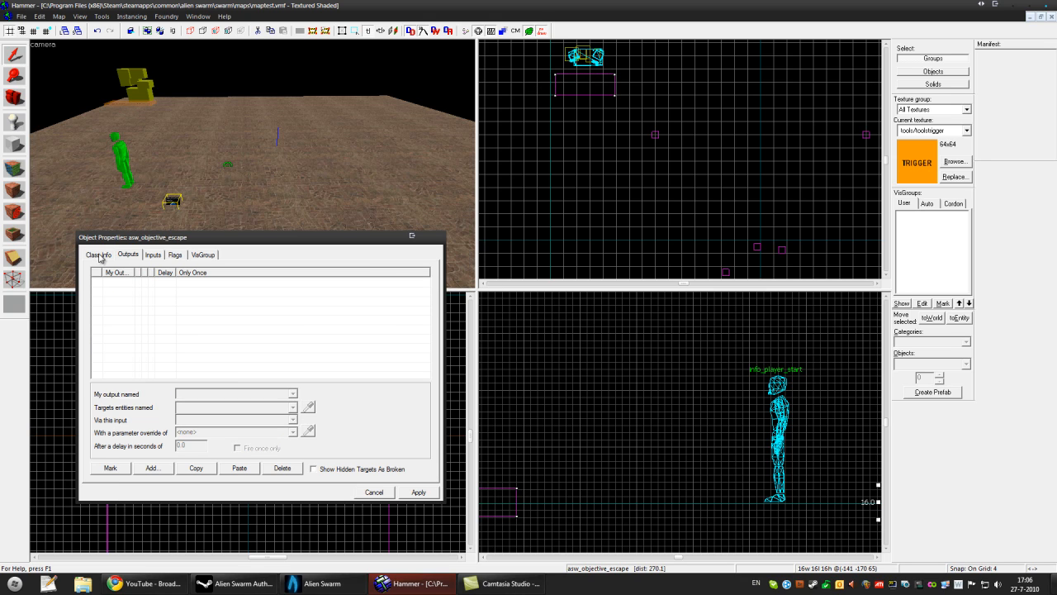
pyautogui.click(100, 255)
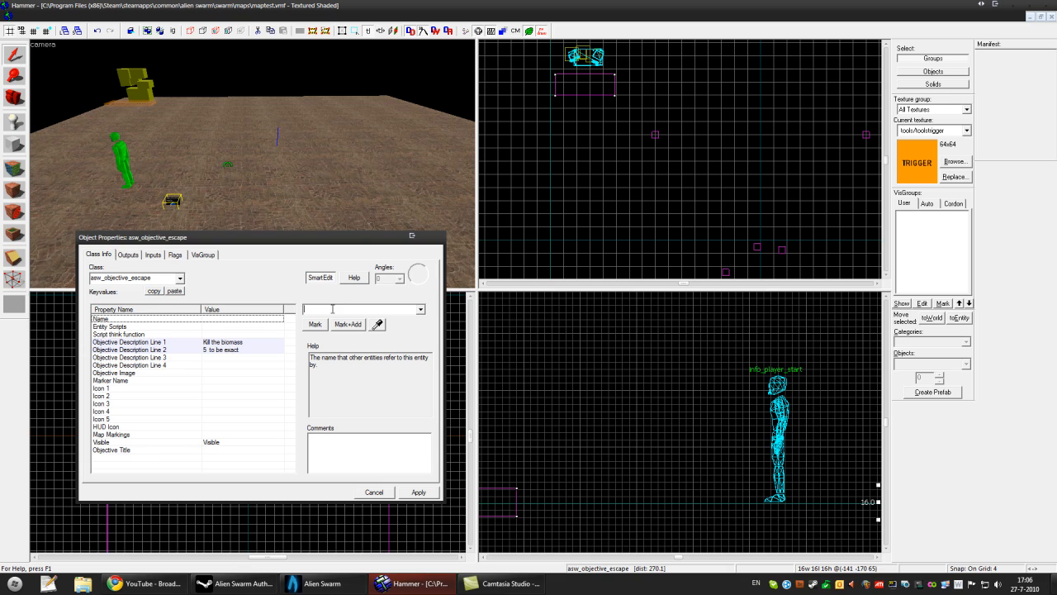
pyautogui.write('es')
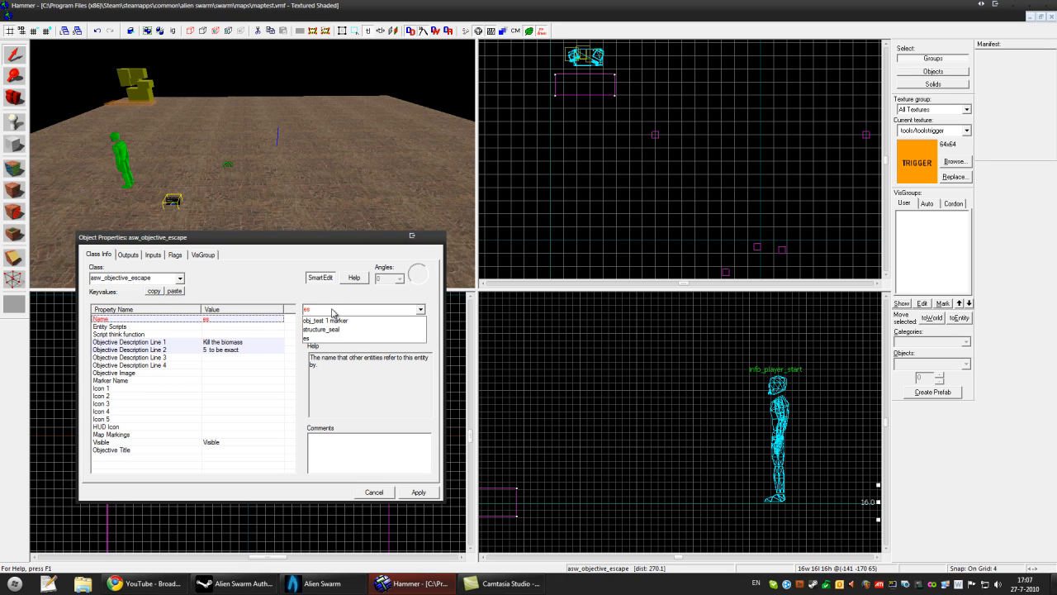
pyautogui.write('escape_obj')
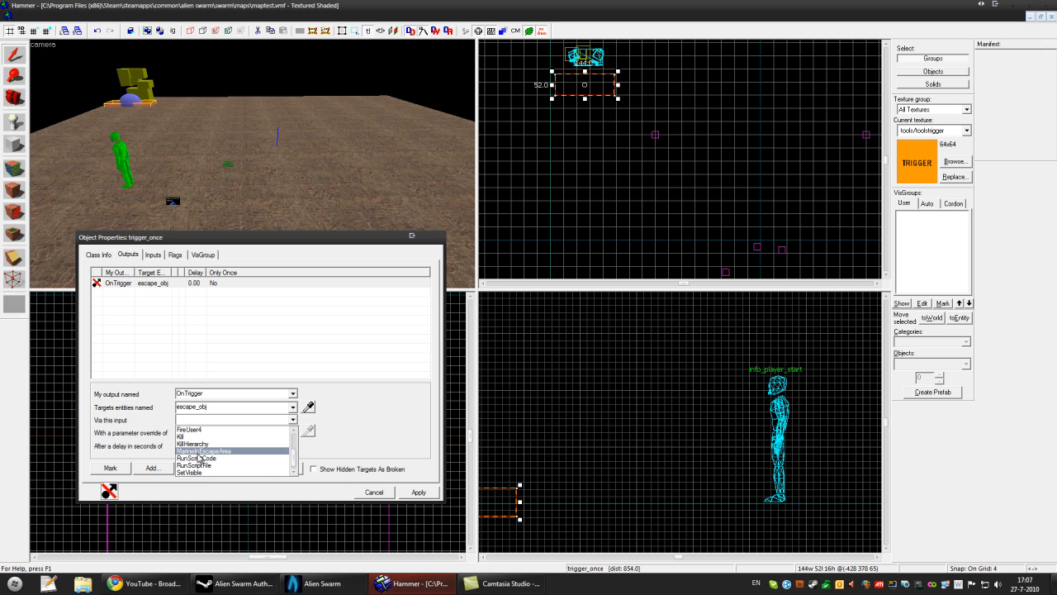
# Add the trigger output OnTrigger → escape_obj → MarineInEscapeArea and apply it.
pyautogui.click(205, 450)
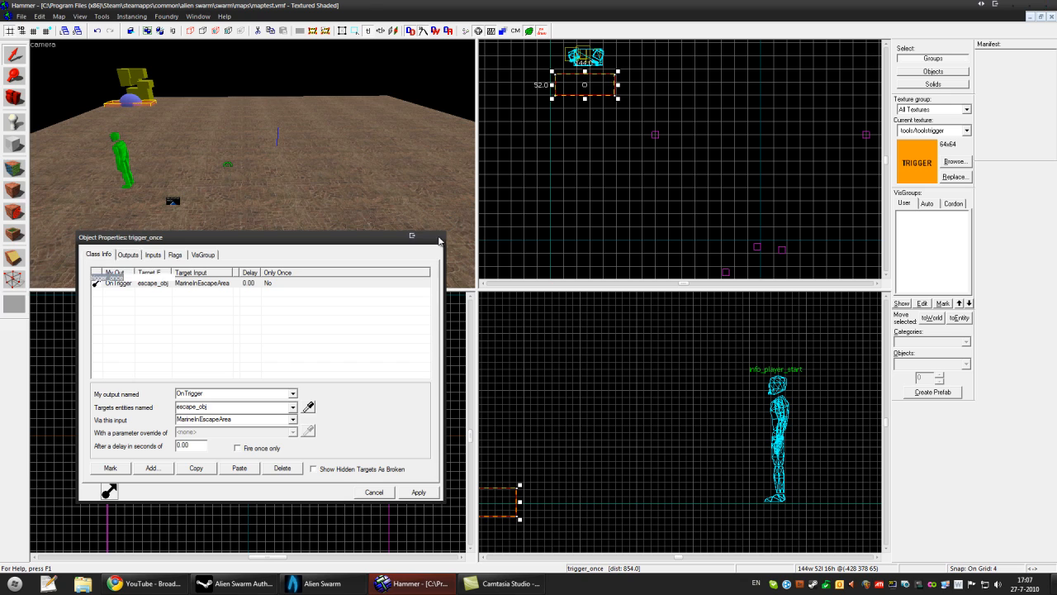
pyautogui.click(373, 493)
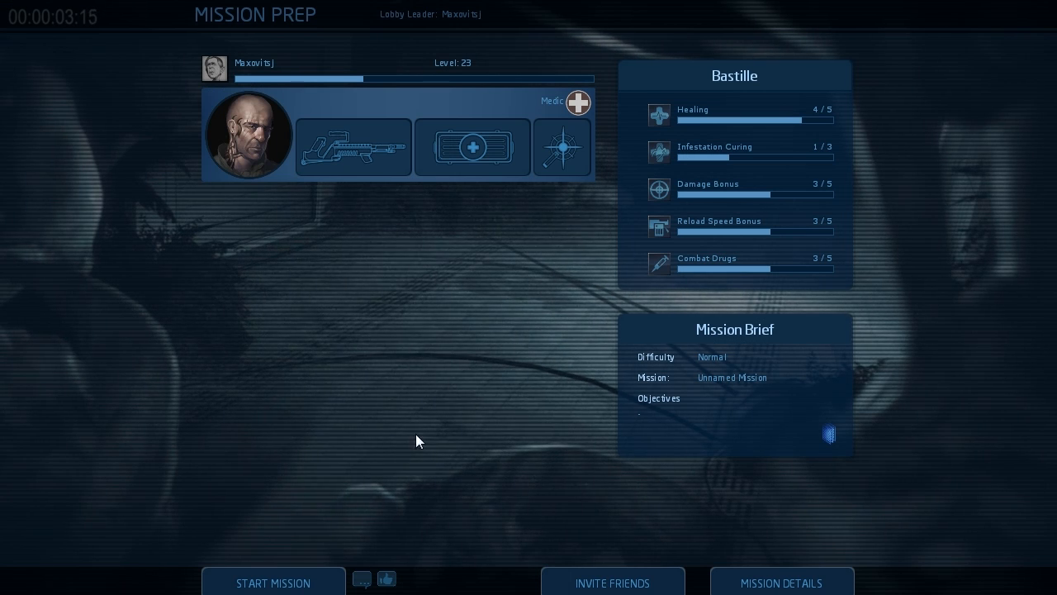
# Launch the map and view the Mission Prep briefing with no objectives listed.
pyautogui.click(273, 581)
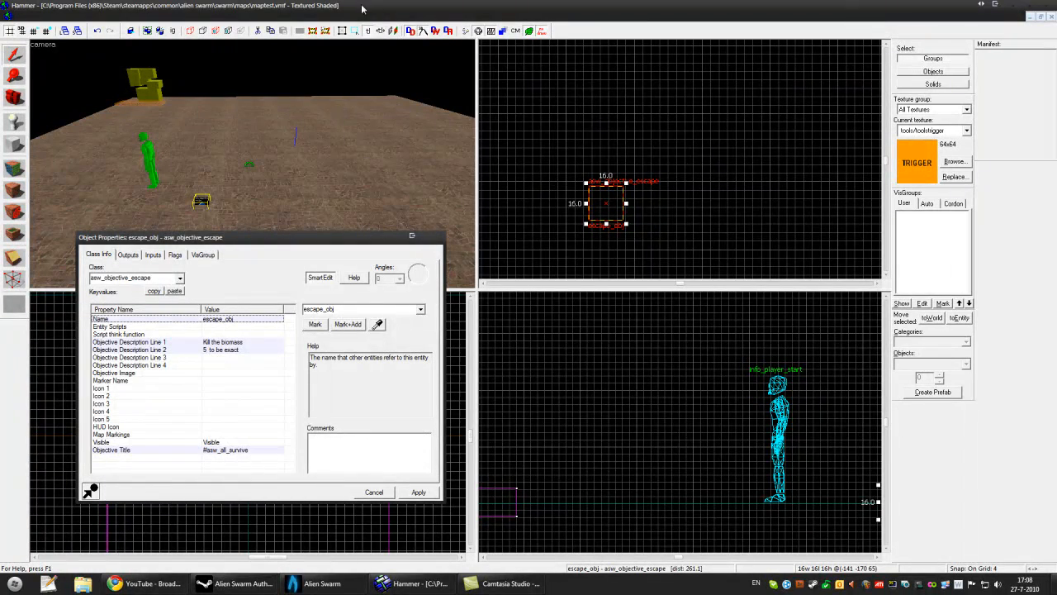
# Set escape_obj's class to asw_objective_survive and confirm the change.
pyautogui.click(178, 277)
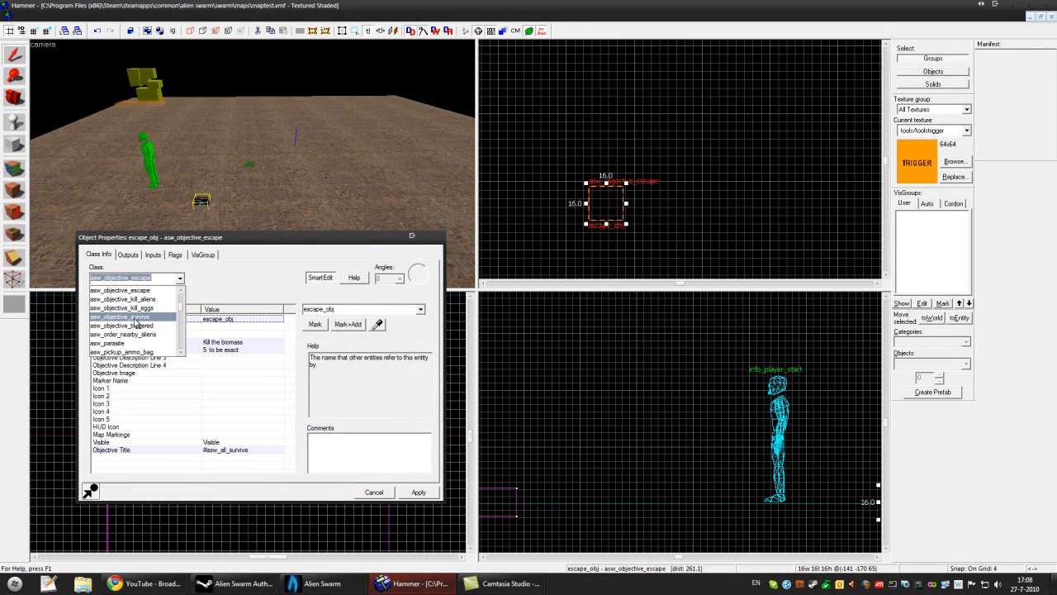
pyautogui.click(119, 317)
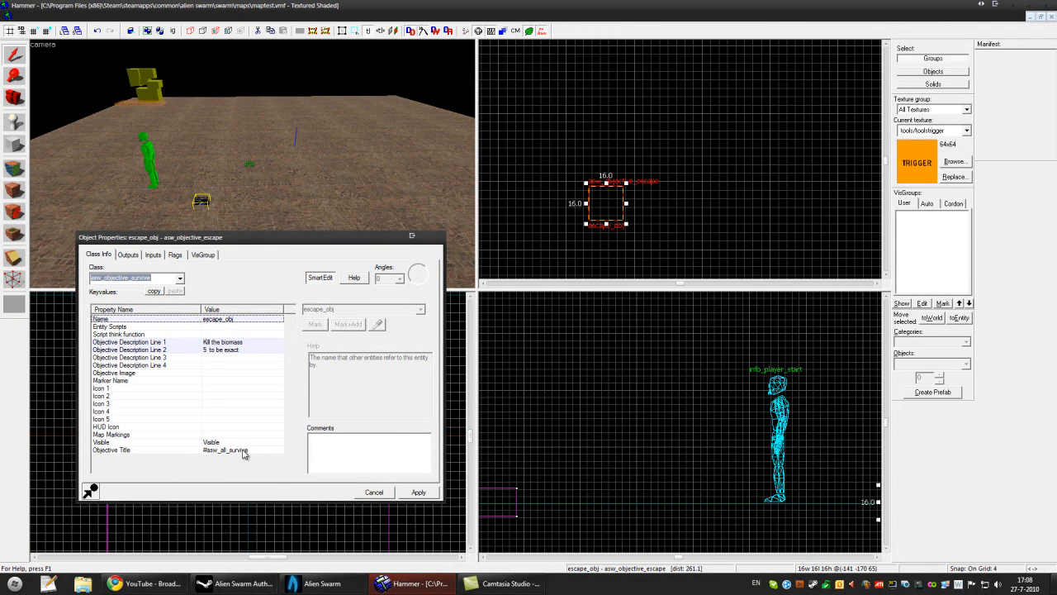
pyautogui.click(180, 278)
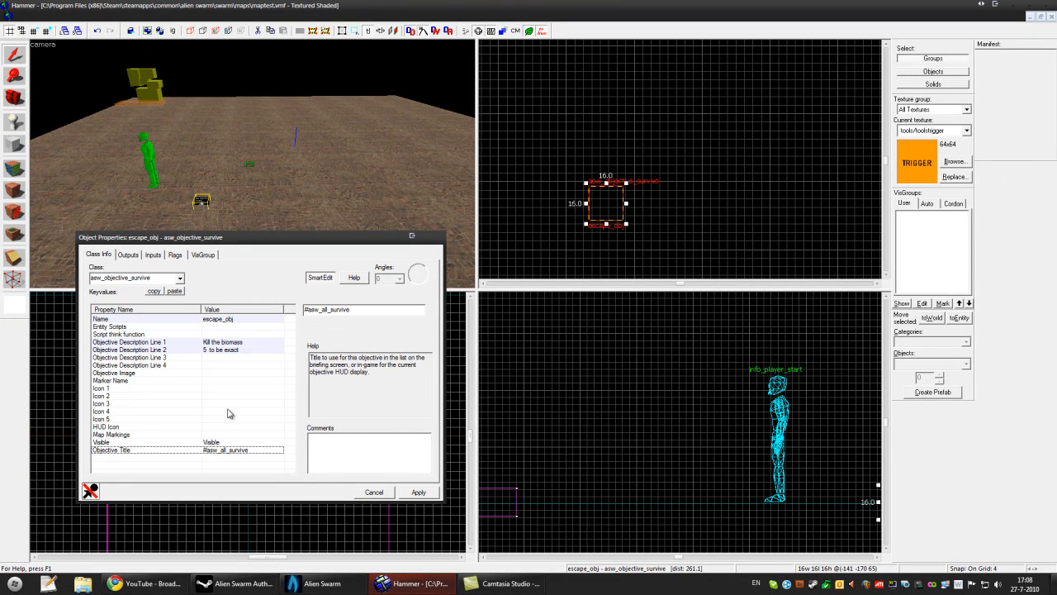
pyautogui.click(180, 278)
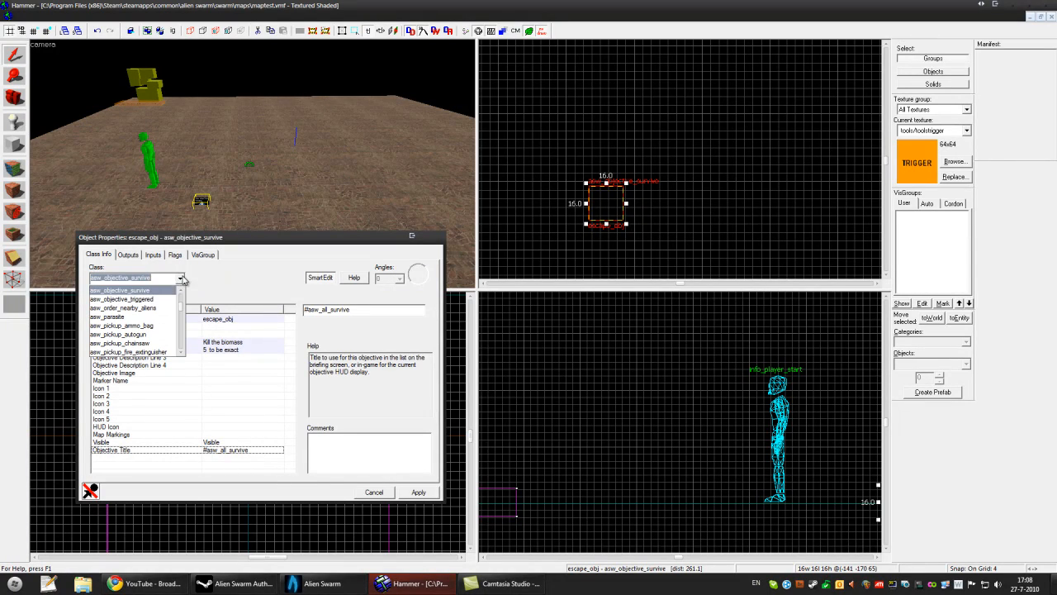
pyautogui.click(122, 297)
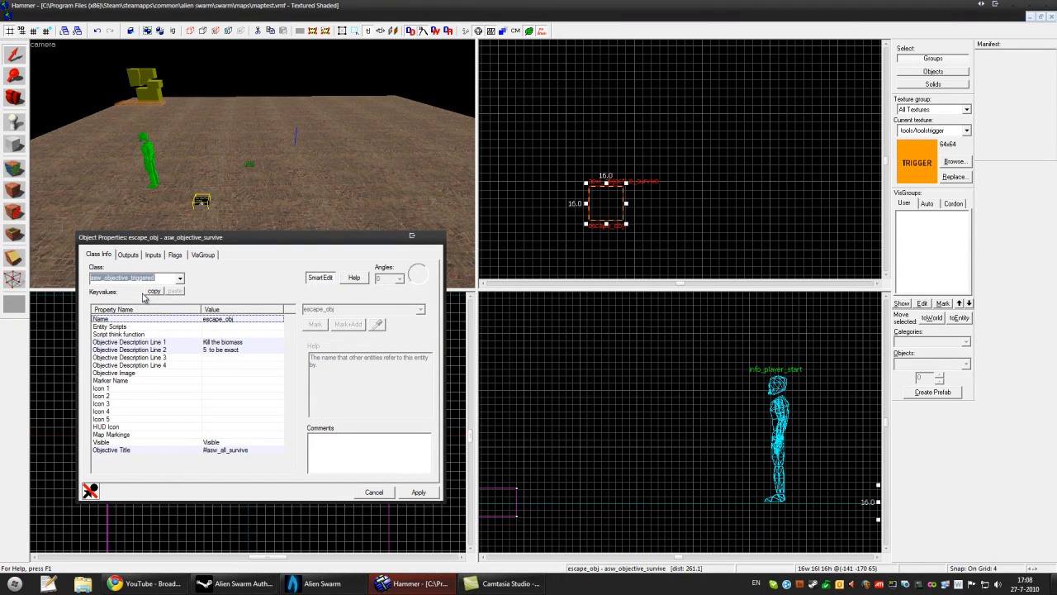
pyautogui.click(135, 278)
pyautogui.write('tr')
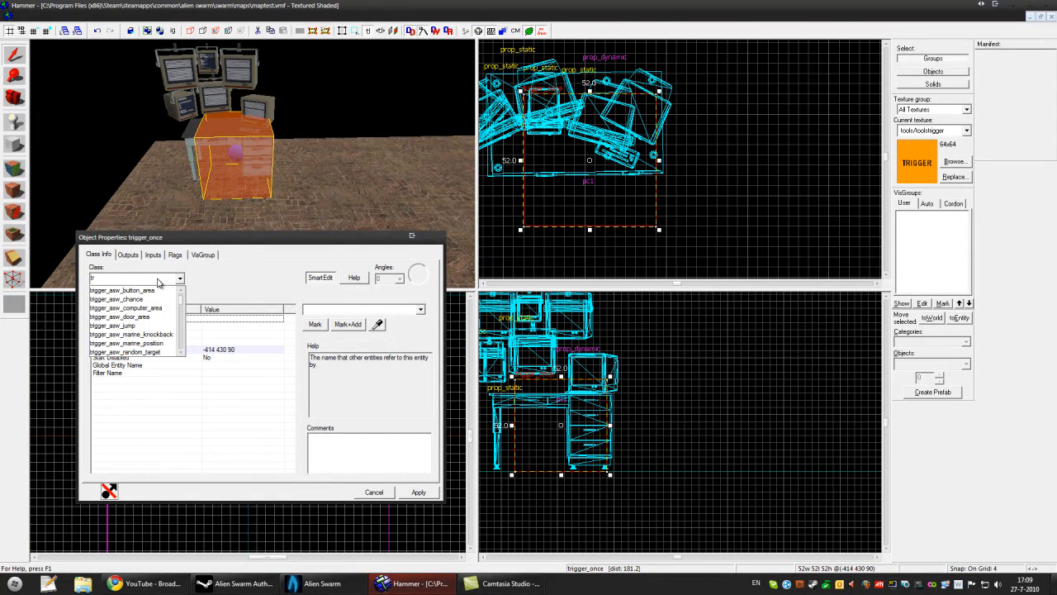
# Make the trigger a trigger_asw_button_area and apply its keyvalue settings.
pyautogui.click(123, 291)
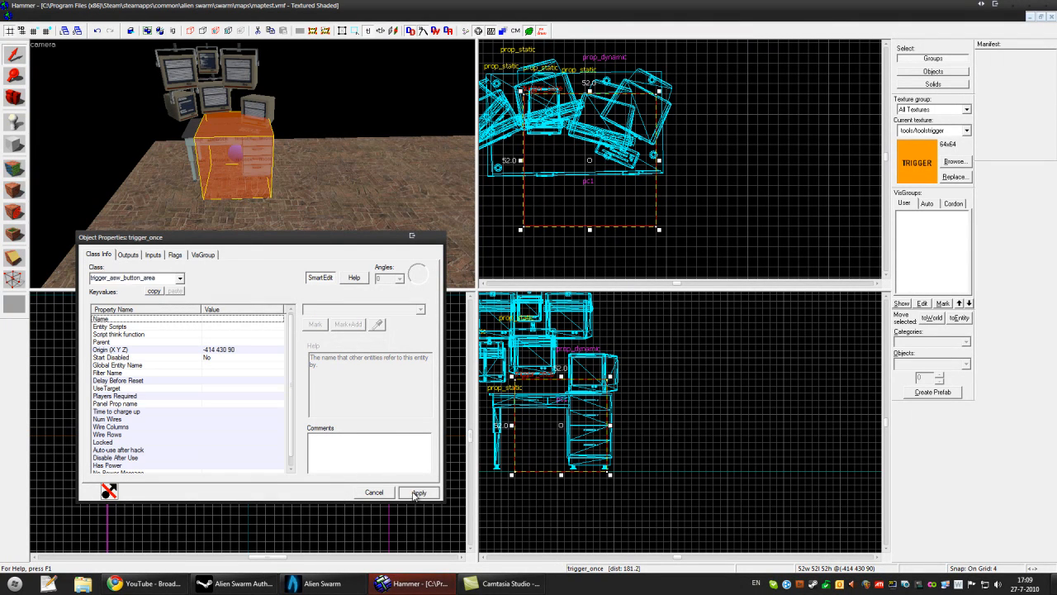
pyautogui.click(418, 493)
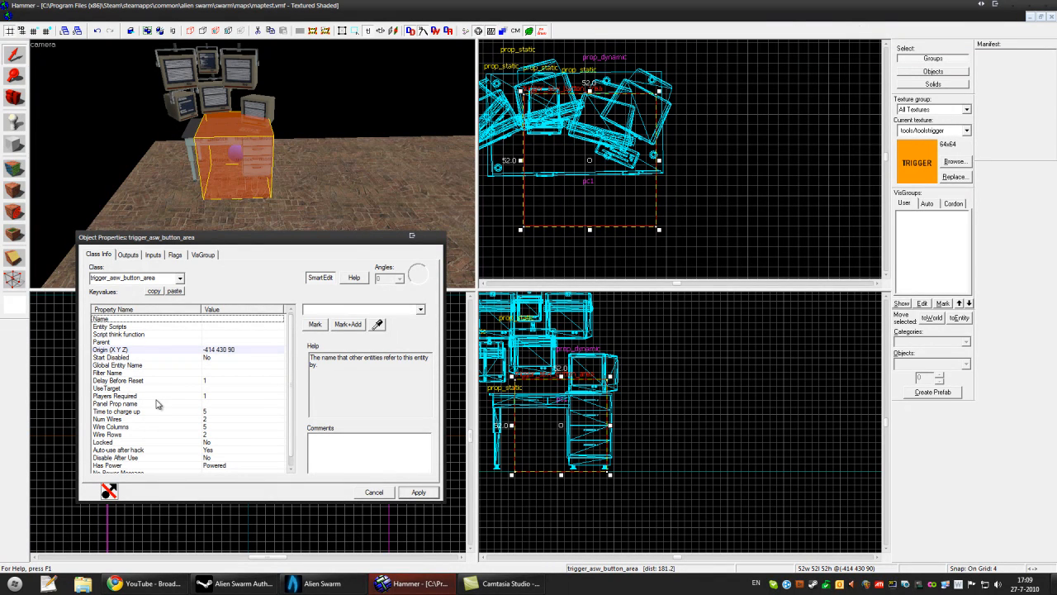
pyautogui.click(420, 309)
pyautogui.write('pc1')
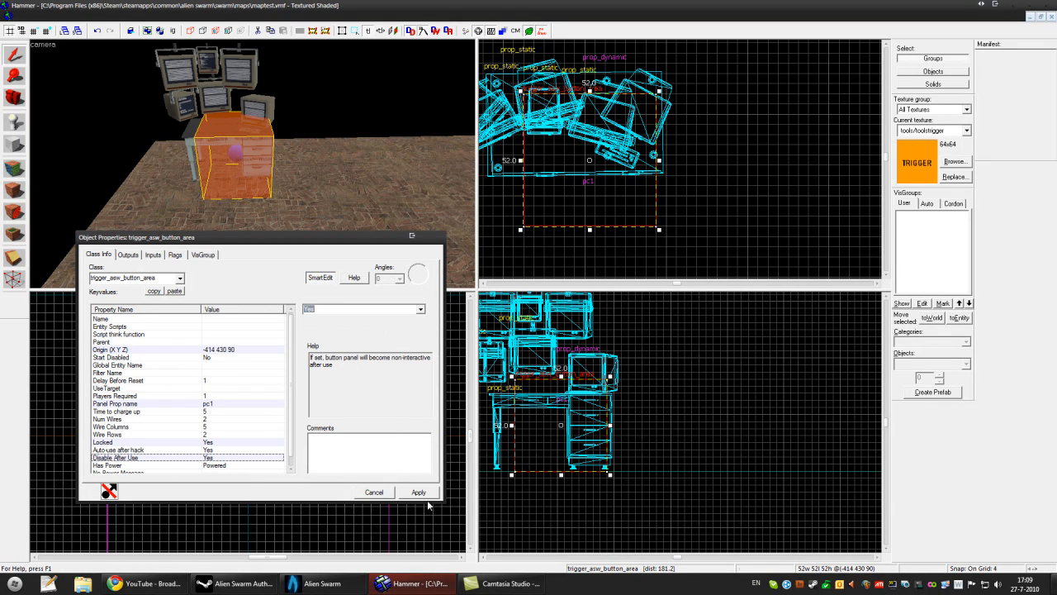
pyautogui.click(129, 255)
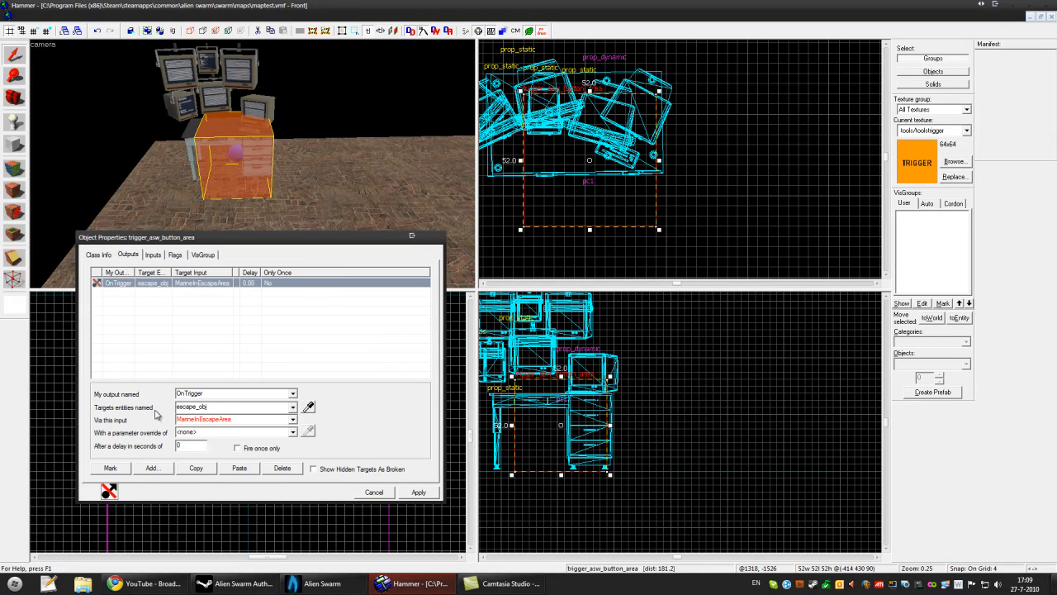
# Set the output OnButtonHackCompleted → escape_obj → SetComplete and apply it.
pyautogui.click(294, 393)
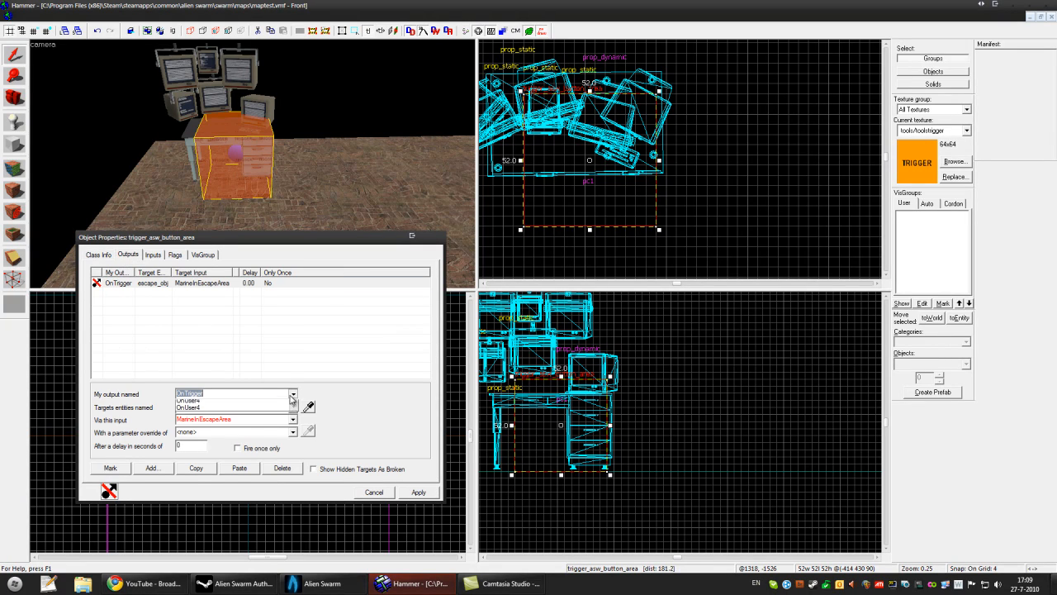
pyautogui.click(294, 394)
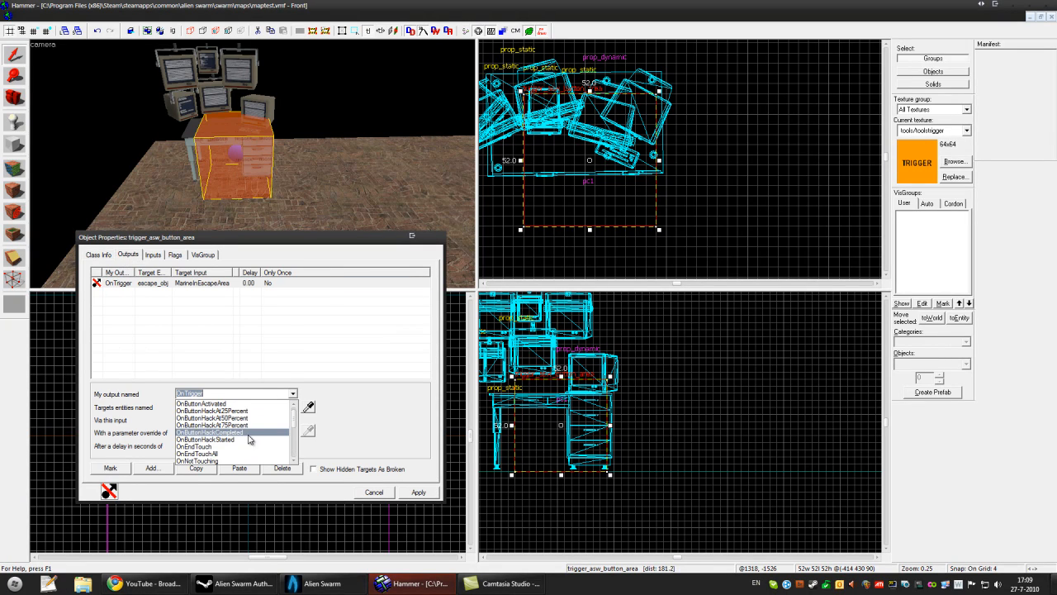
pyautogui.click(208, 433)
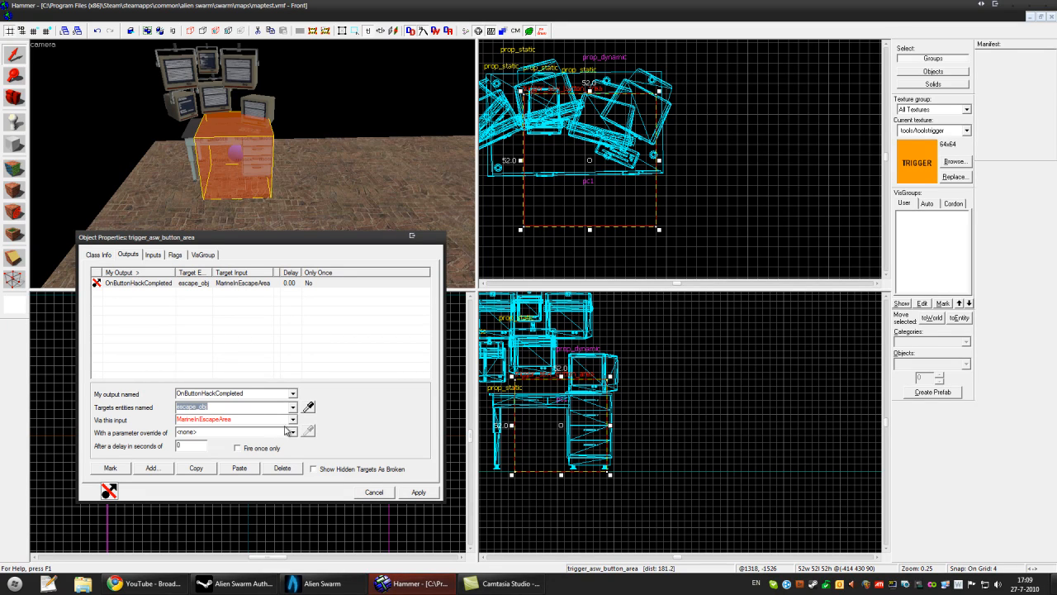
pyautogui.click(293, 420)
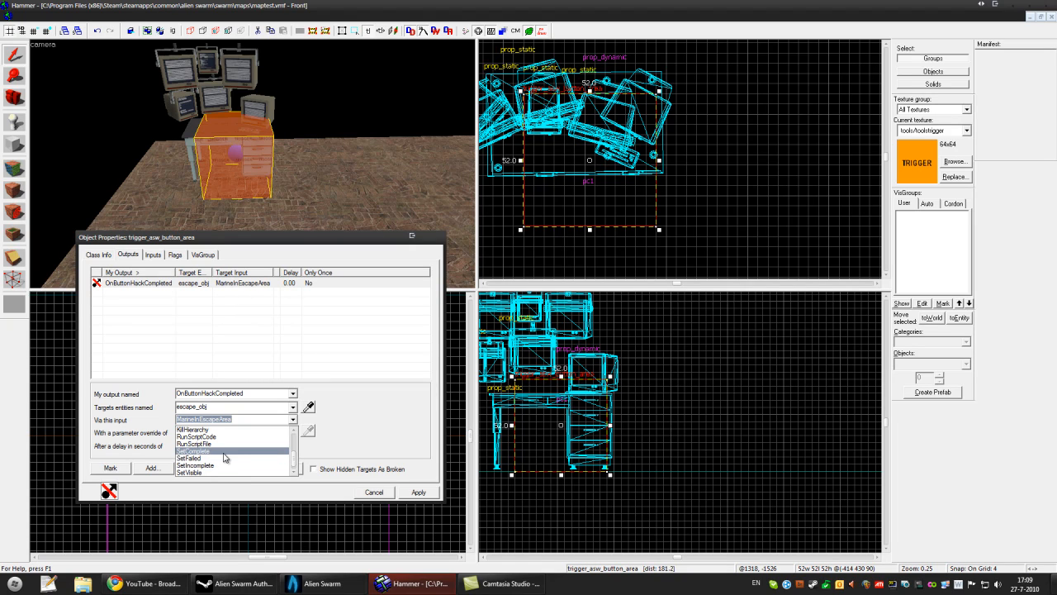
pyautogui.click(195, 450)
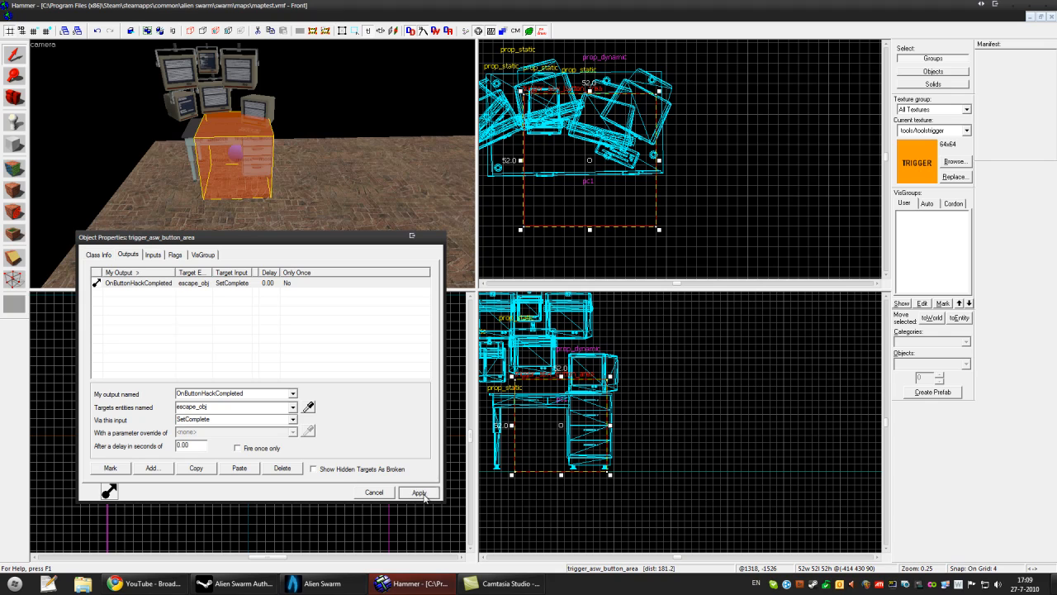
pyautogui.click(418, 493)
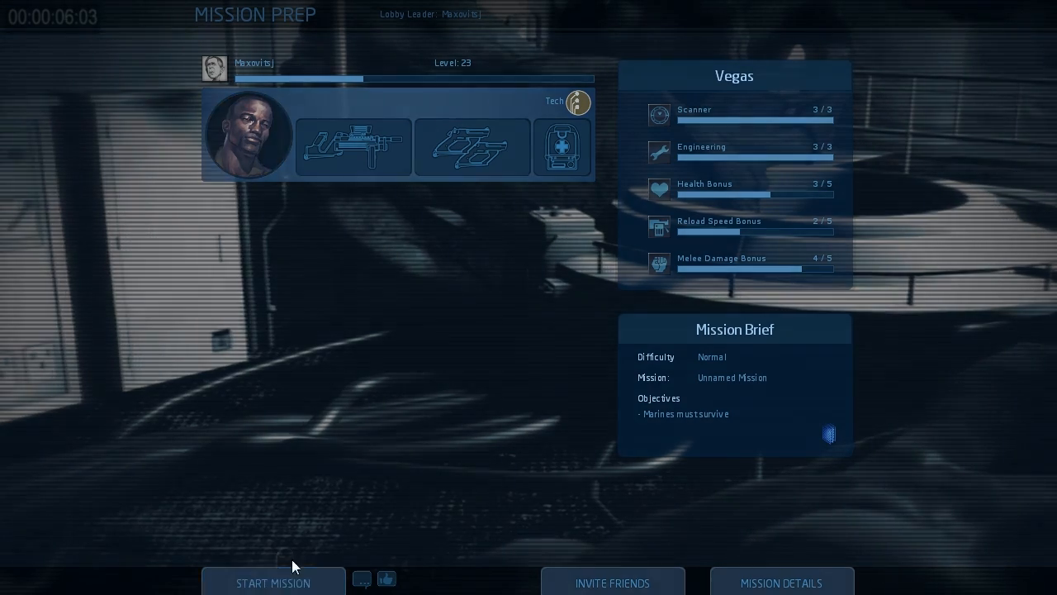
# Start the mission briefed with the Marines must survive objective.
pyautogui.click(273, 581)
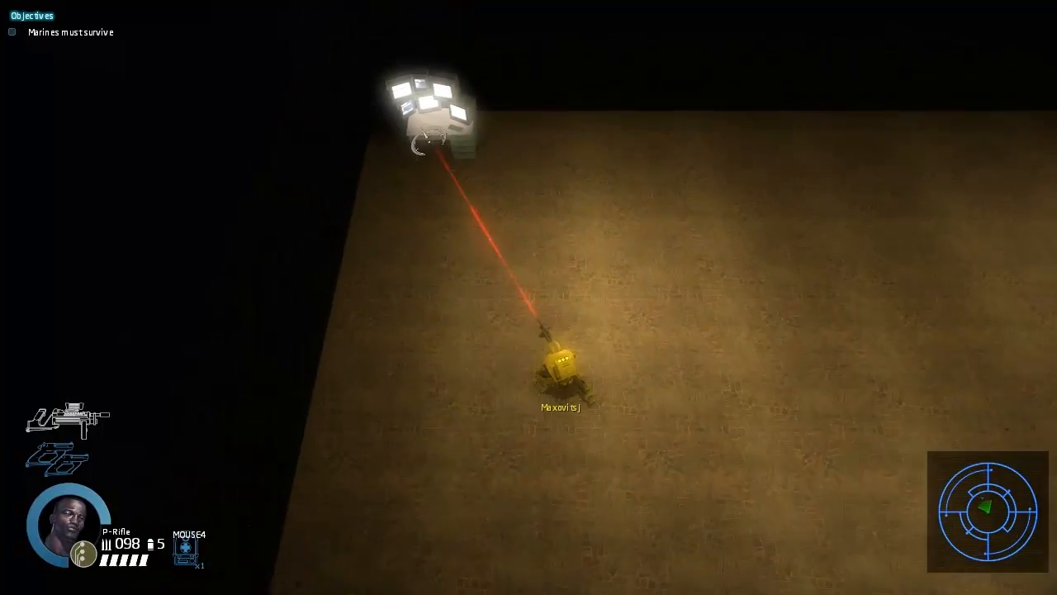